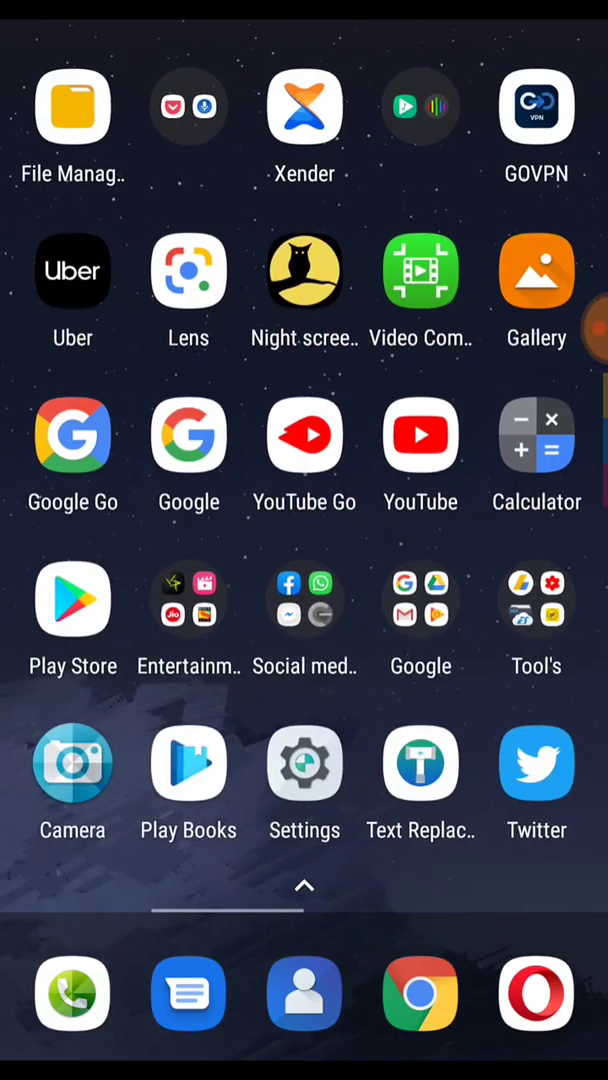
Browse through the Developer options list in Android Settings
{"action": "left_click", "coordinate": [304, 764]}
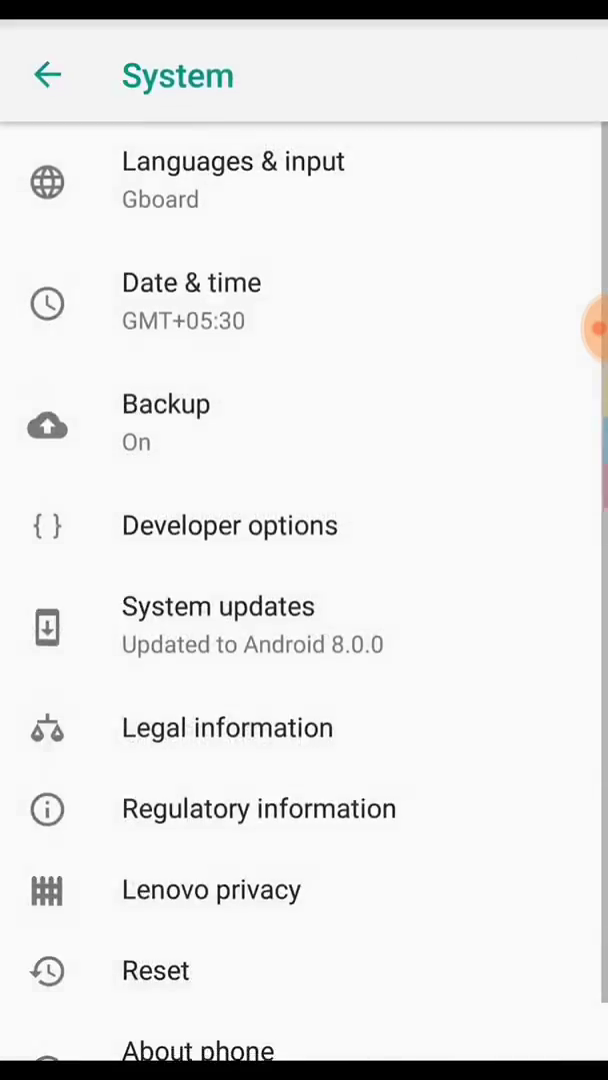
{"action": "left_click", "coordinate": [228, 524]}
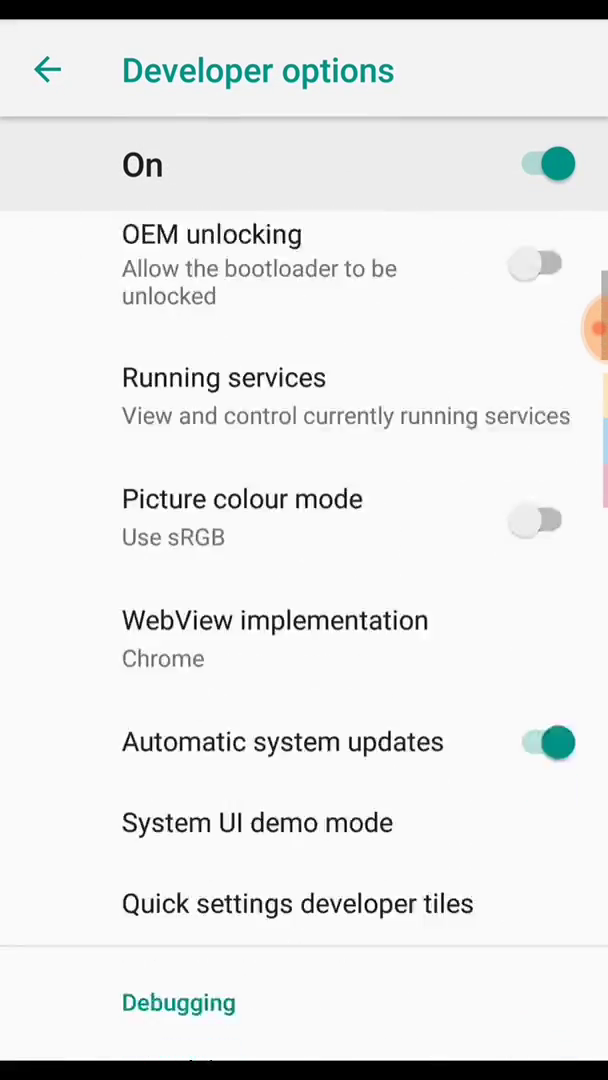
{"action": "scroll", "scroll_direction": "down", "scroll_amount": 3}
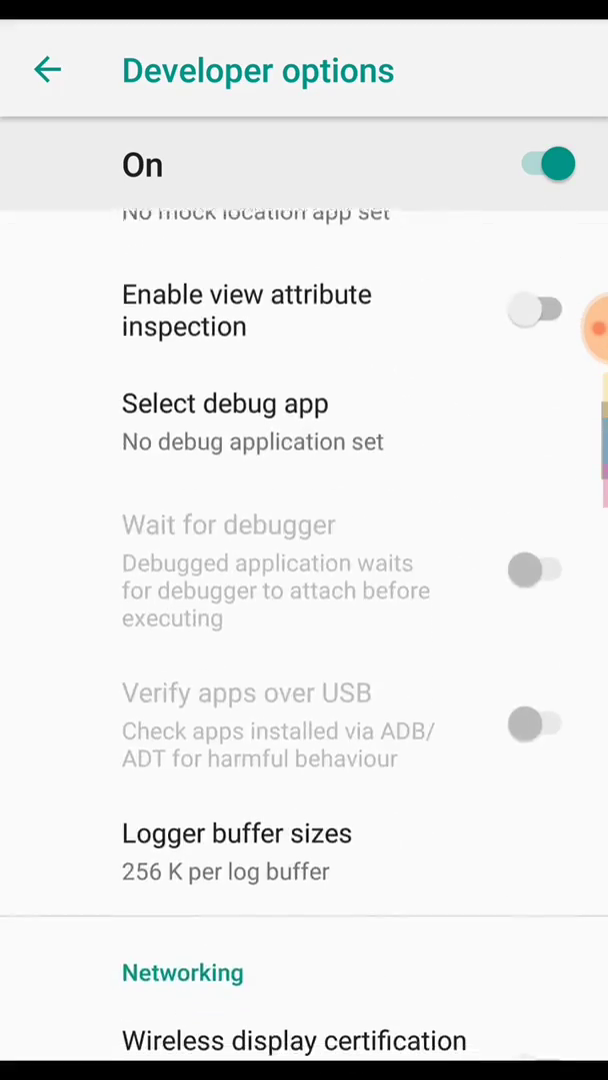
{"action": "scroll", "scroll_direction": "down", "scroll_amount": 3}
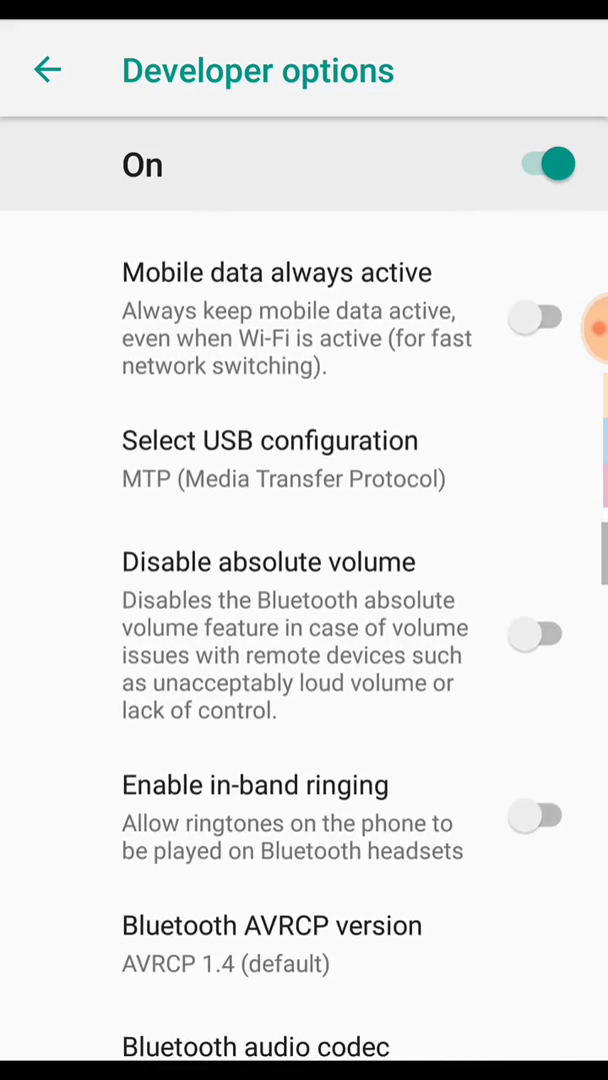
{"action": "scroll", "scroll_direction": "down", "scroll_amount": 3}
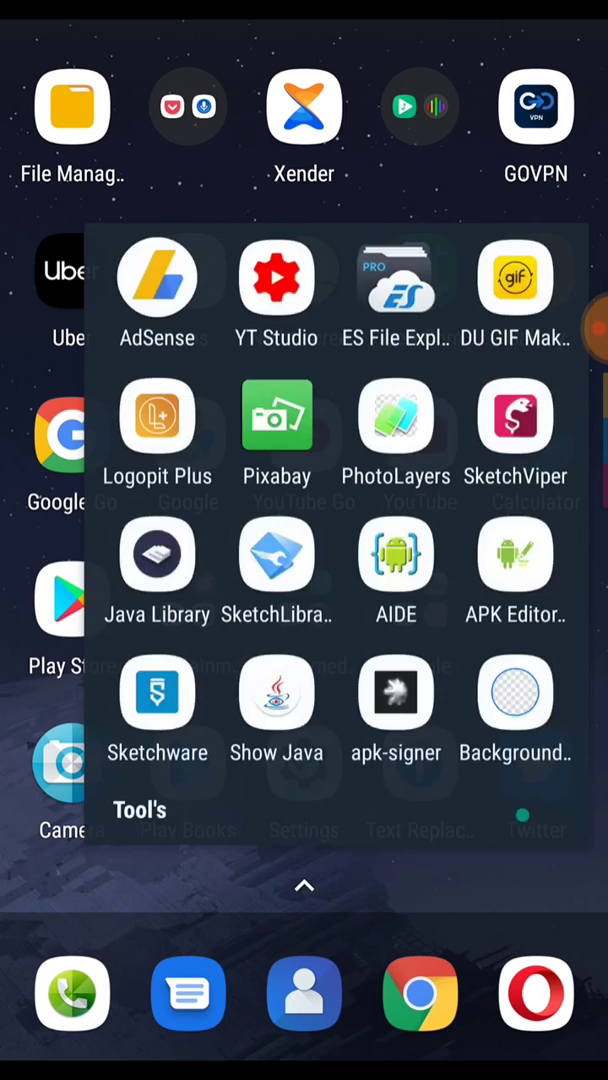
Launch Sketchware and create a new app project named 'Mar'
{"action": "left_click", "coordinate": [156, 692]}
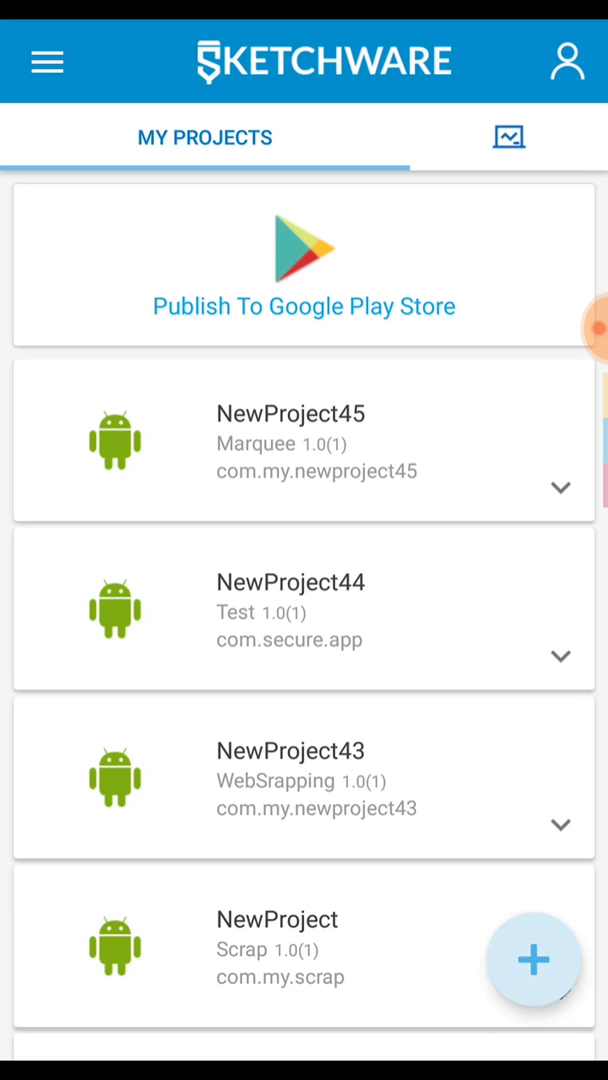
{"action": "left_click", "coordinate": [534, 960]}
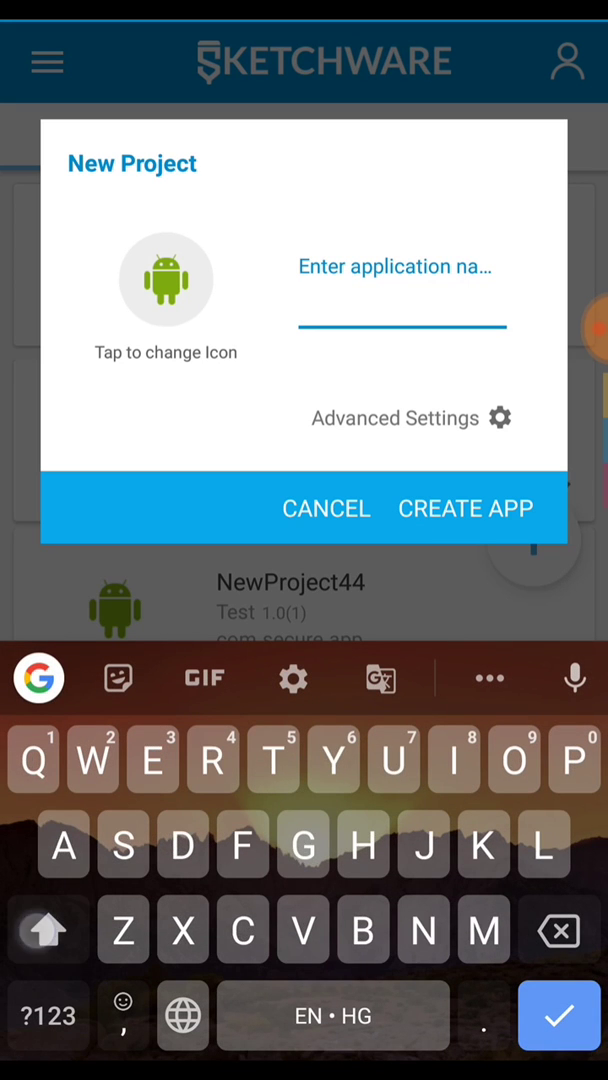
{"action": "type", "text": "Mar"}
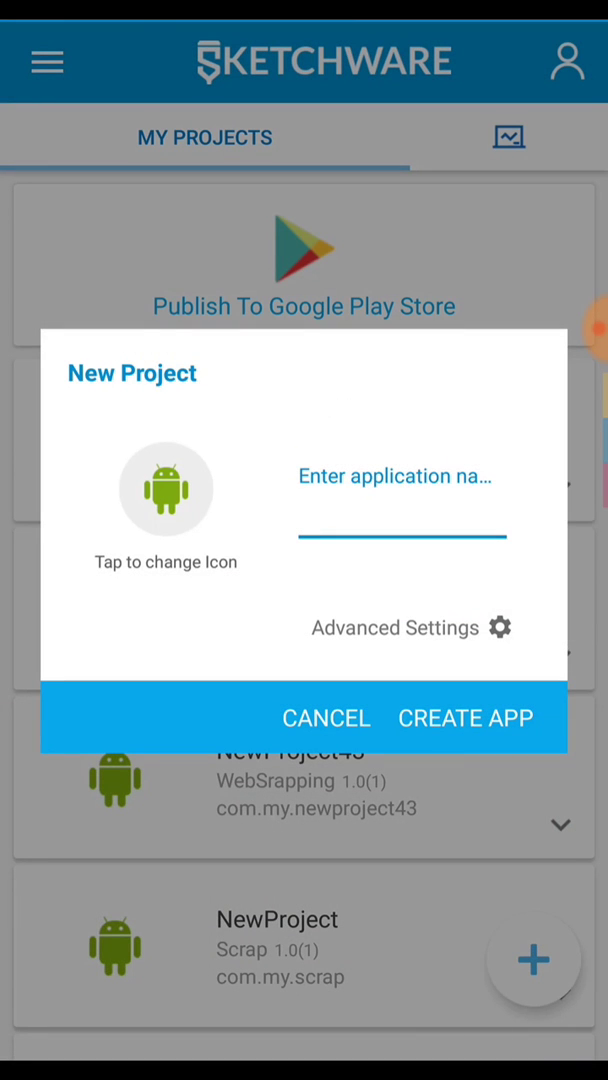
{"action": "left_click", "coordinate": [400, 476]}
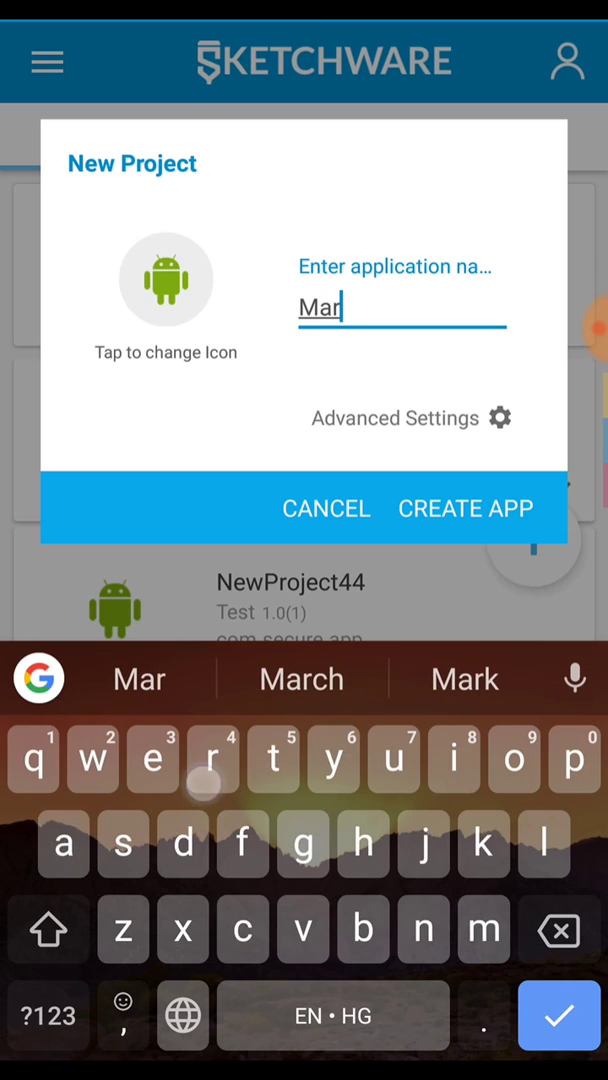
{"action": "left_click", "coordinate": [464, 508]}
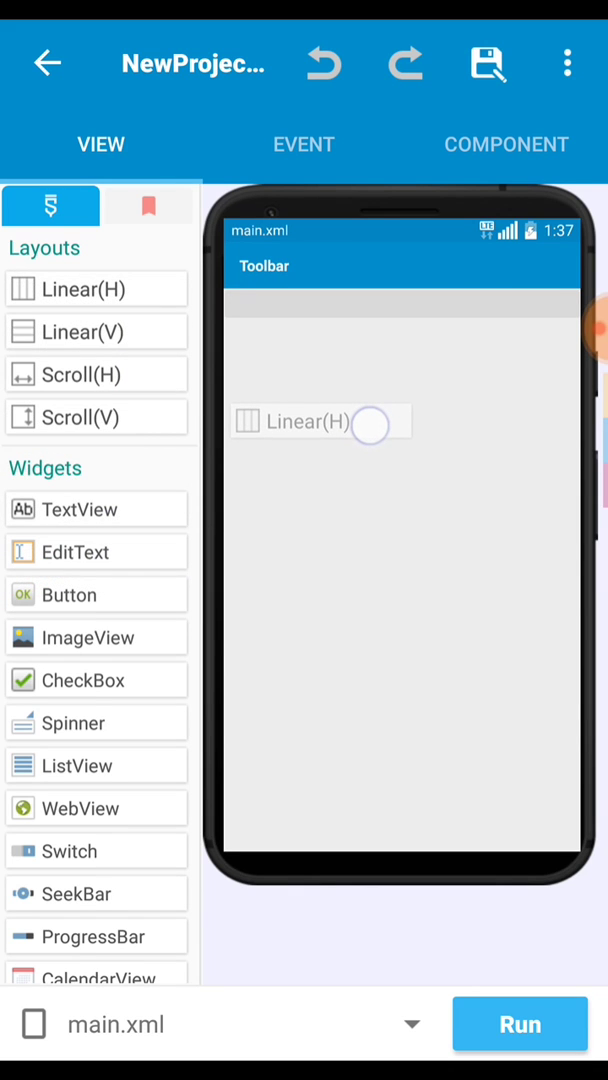
Go to the screen's events and enter the onCreate block editor
{"action": "left_click", "coordinate": [320, 422]}
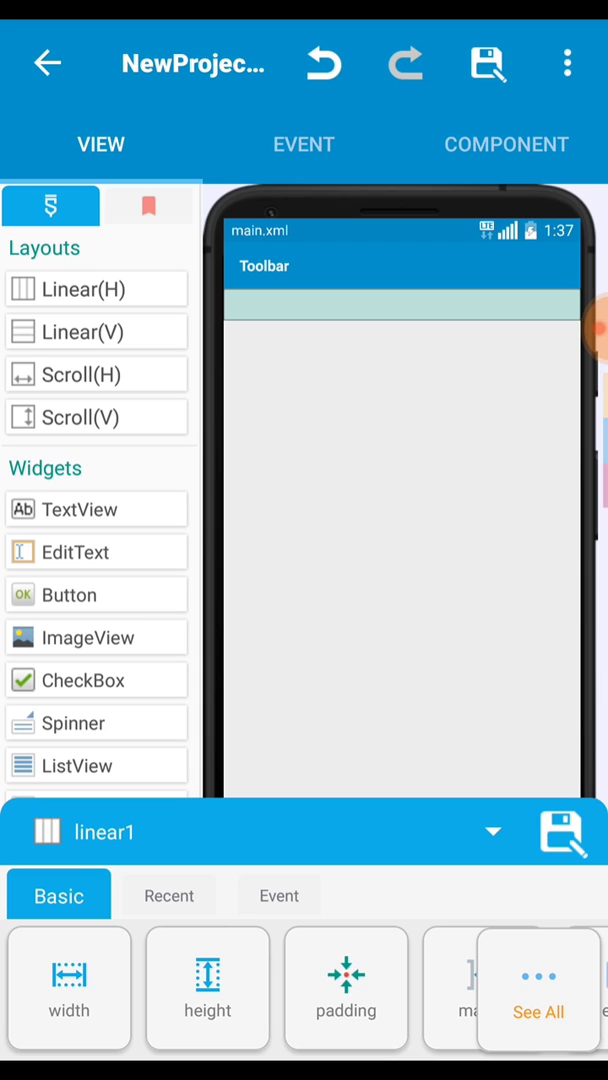
{"action": "left_click", "coordinate": [304, 144]}
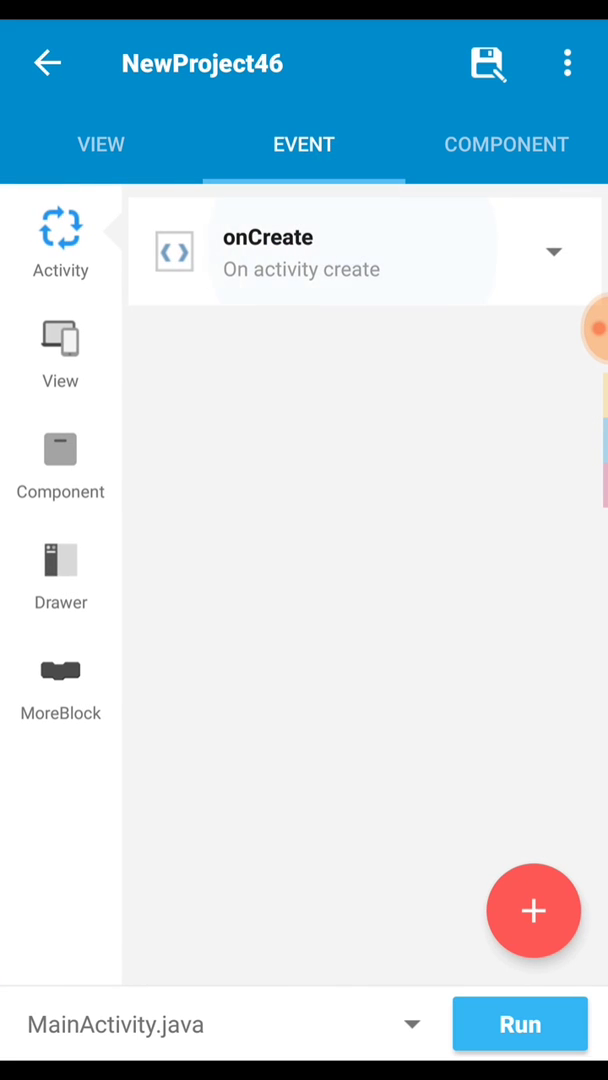
{"action": "left_click", "coordinate": [364, 252]}
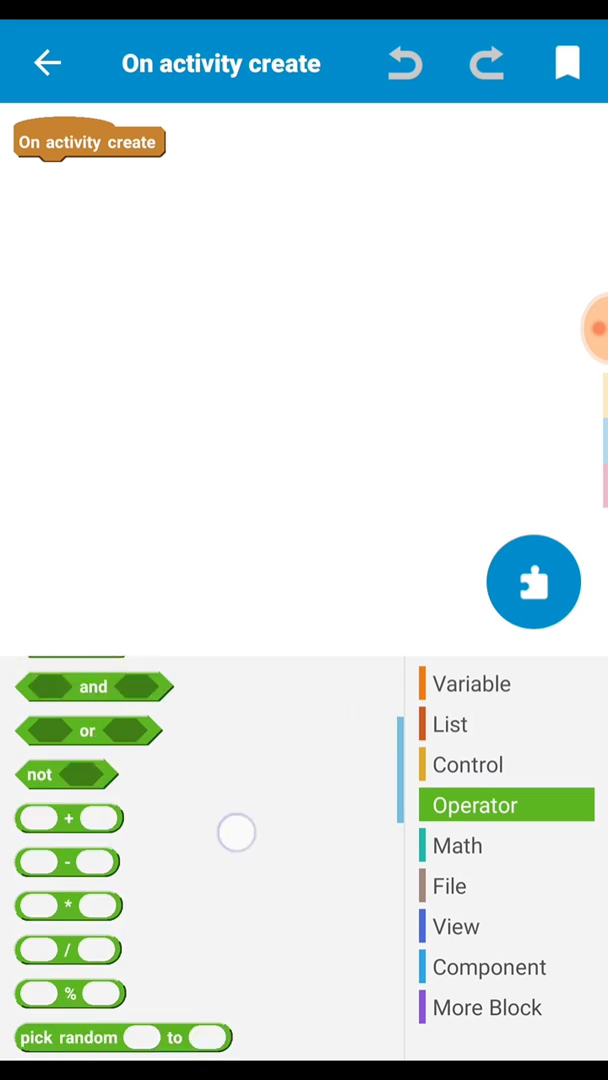
Attach an 'add source directly' block under On activity create and edit its text
{"action": "scroll", "scroll_direction": "down", "scroll_amount": 3}
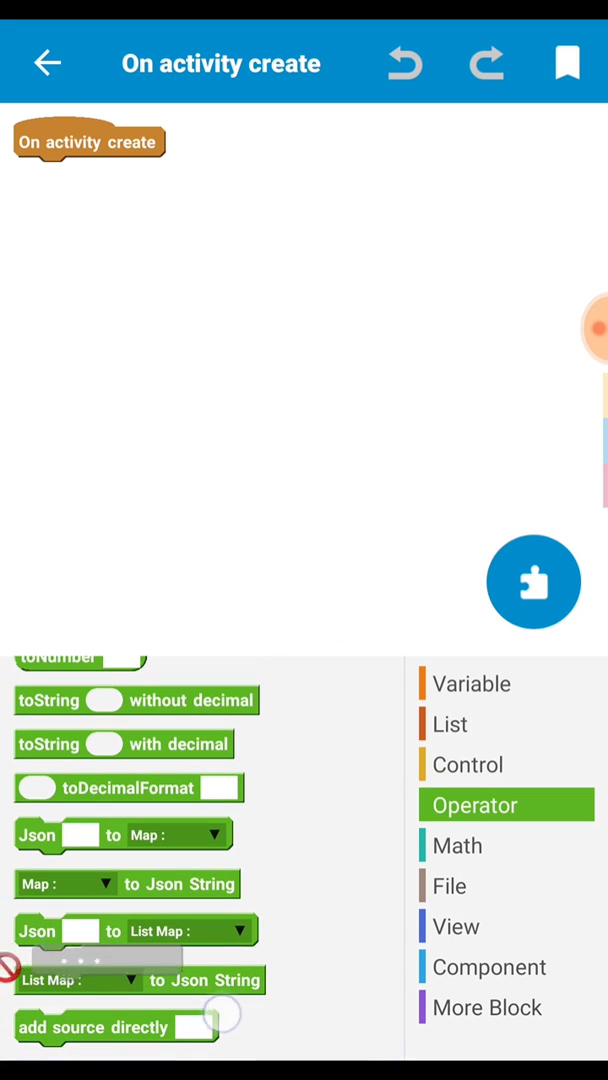
{"action": "left_click_drag", "start_coordinate": [116, 1028], "coordinate": [116, 176]}
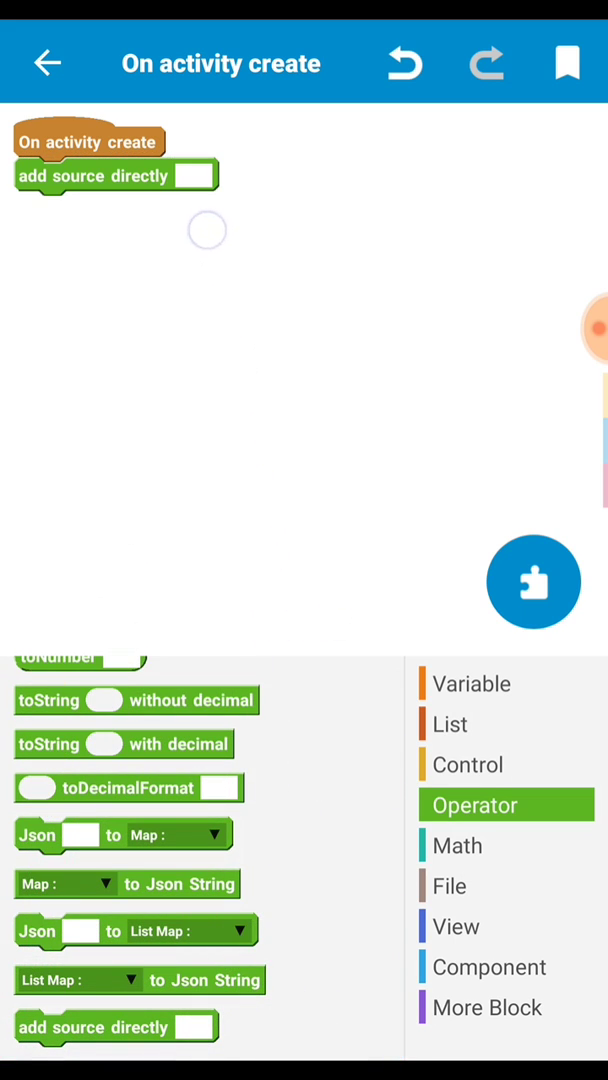
{"action": "left_click", "coordinate": [190, 176]}
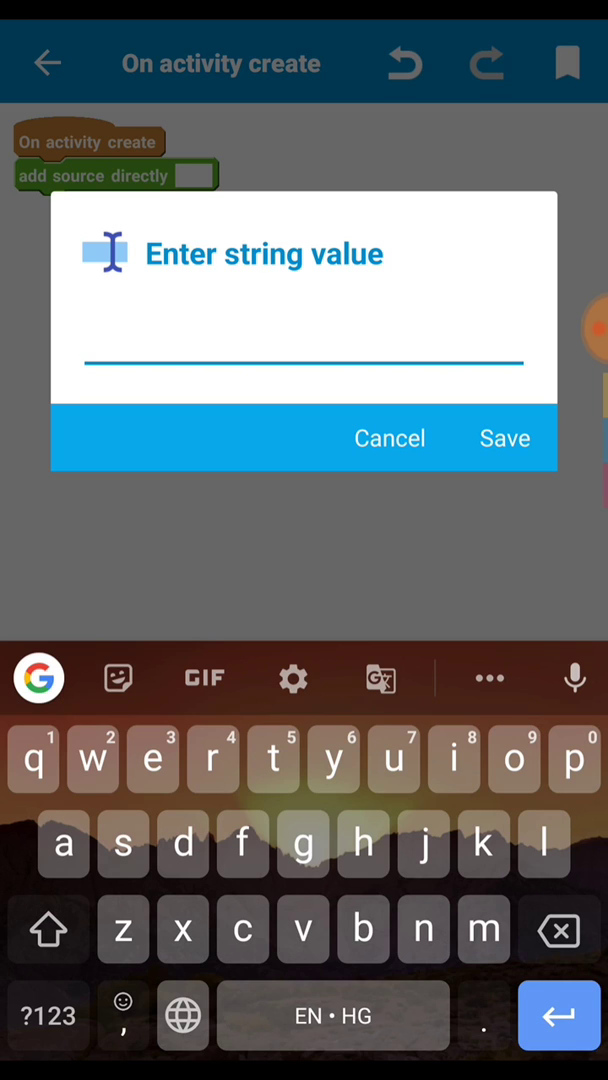
Enter 'final WebView wb = new WebView(this);' as the first source line, then a new line
{"action": "type", "text": "final"}
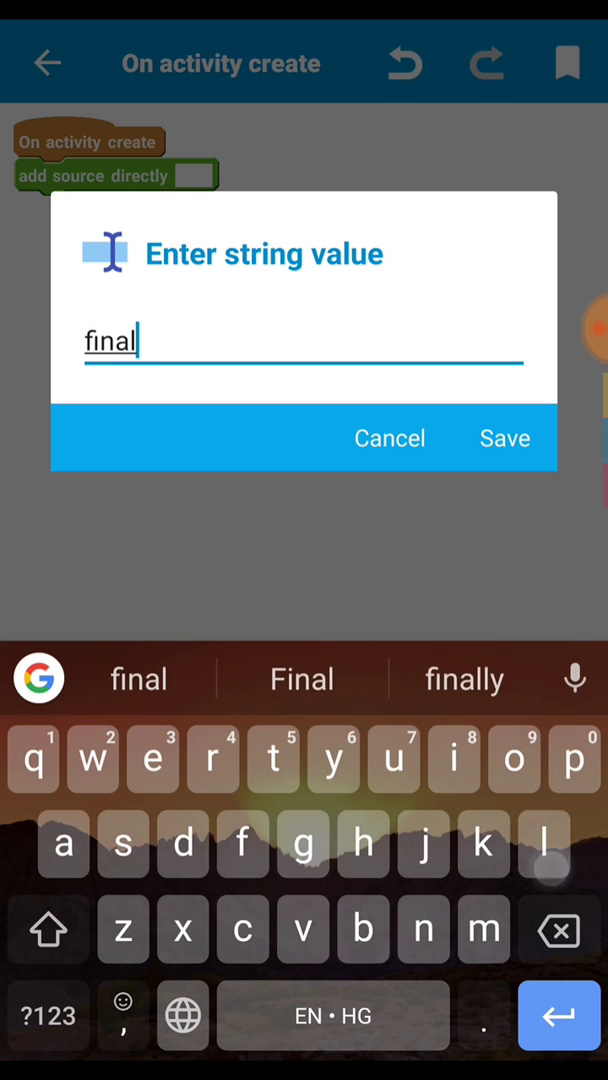
{"action": "type", "text": "WebVie"}
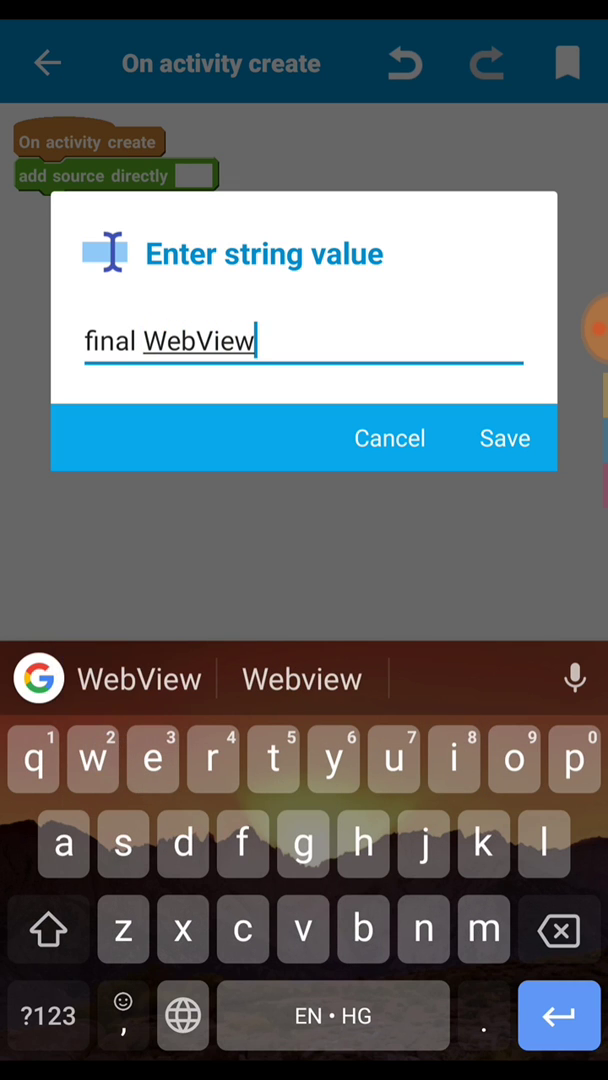
{"action": "type", "text": "wb"}
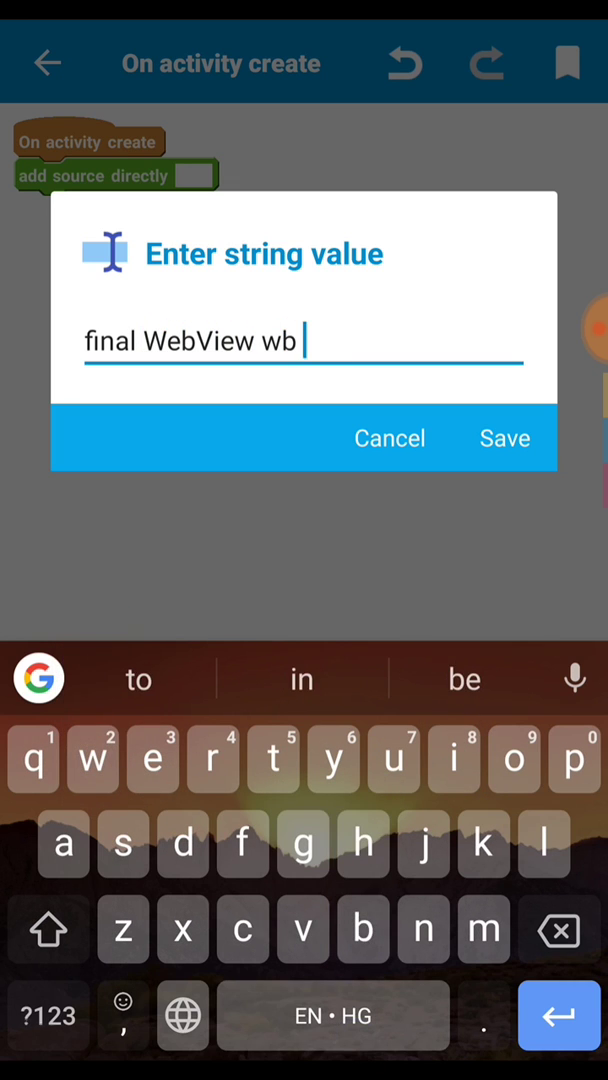
{"action": "type", "text": "="}
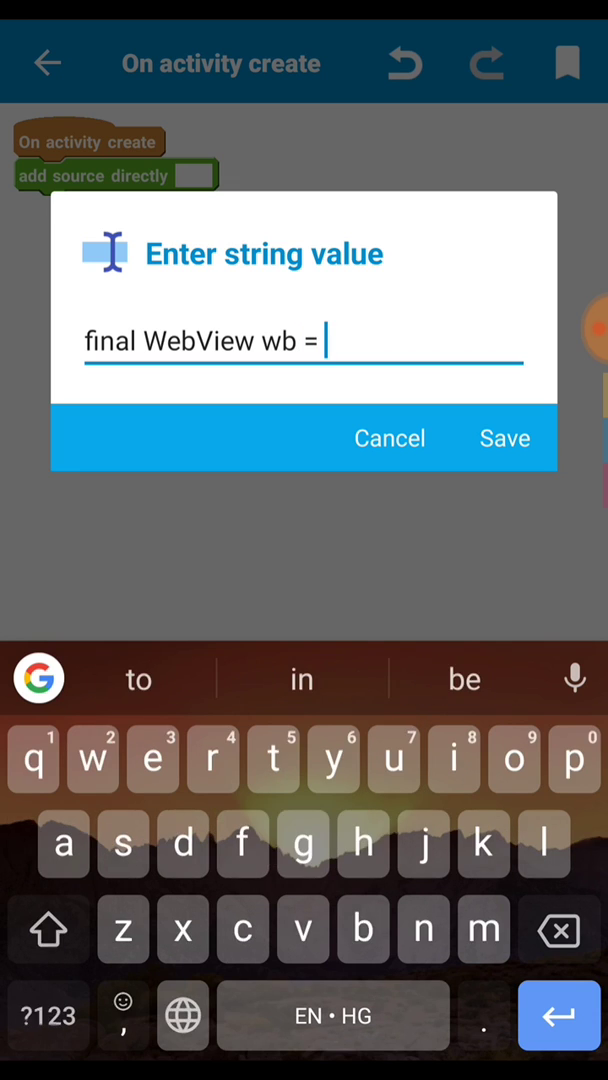
{"action": "type", "text": "new"}
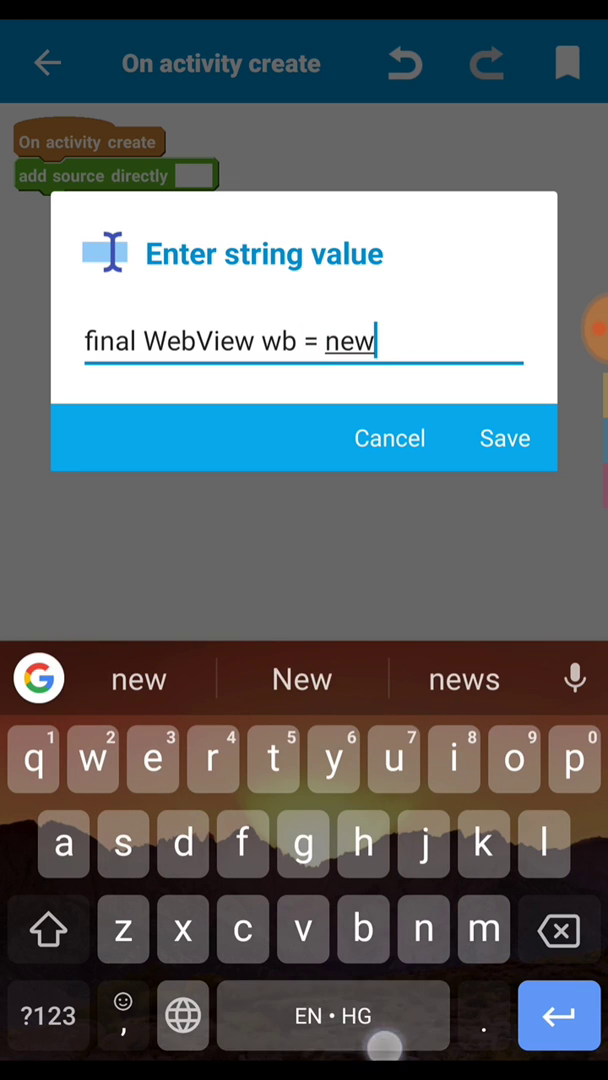
{"action": "type", "text": "WebView"}
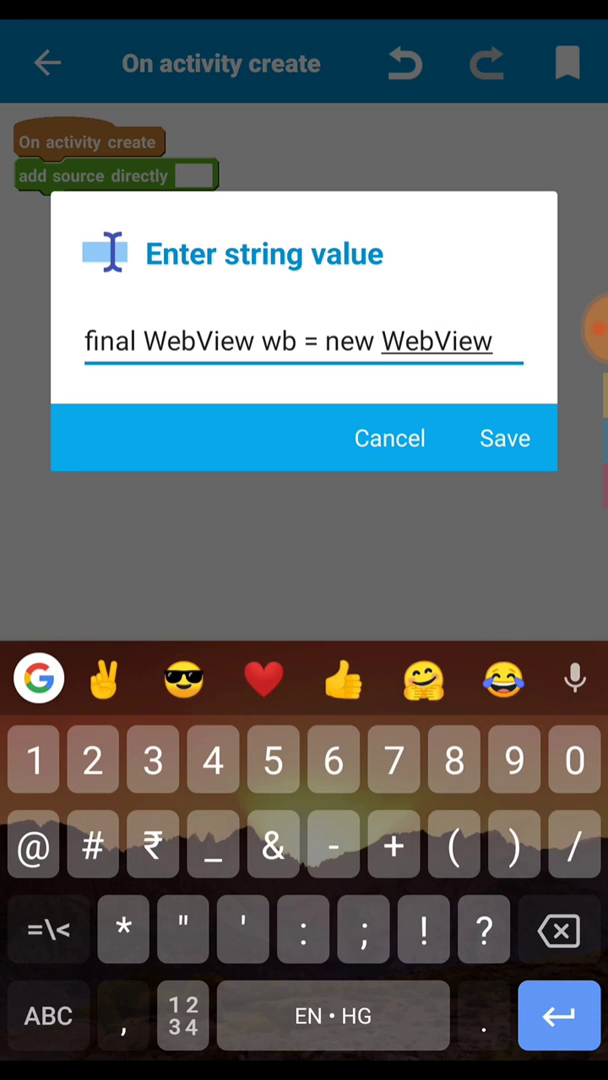
{"action": "type", "text": "(this);"}
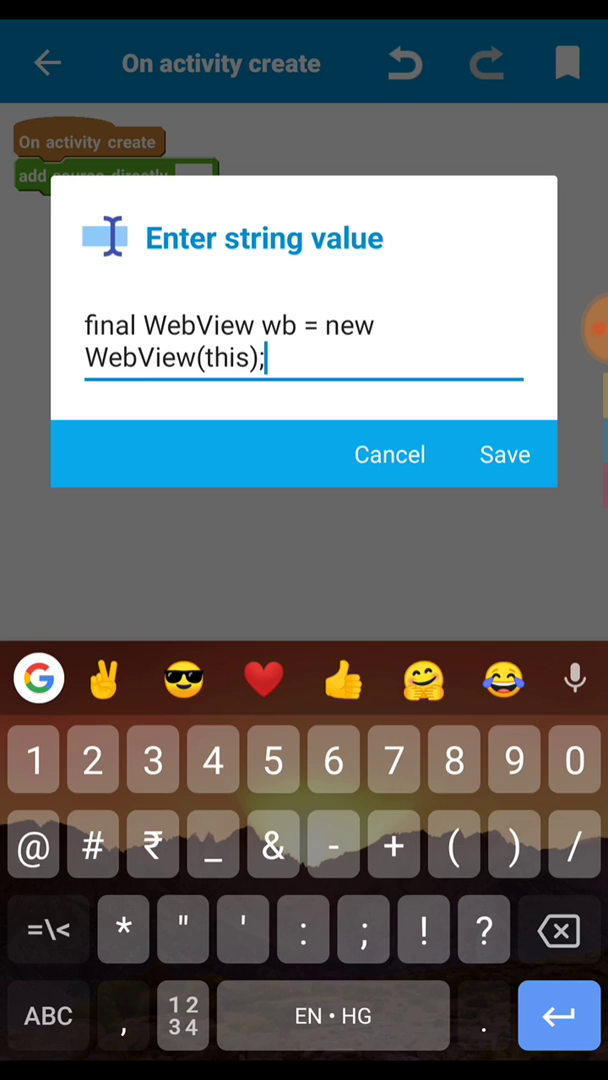
{"action": "left_click", "coordinate": [268, 360]}
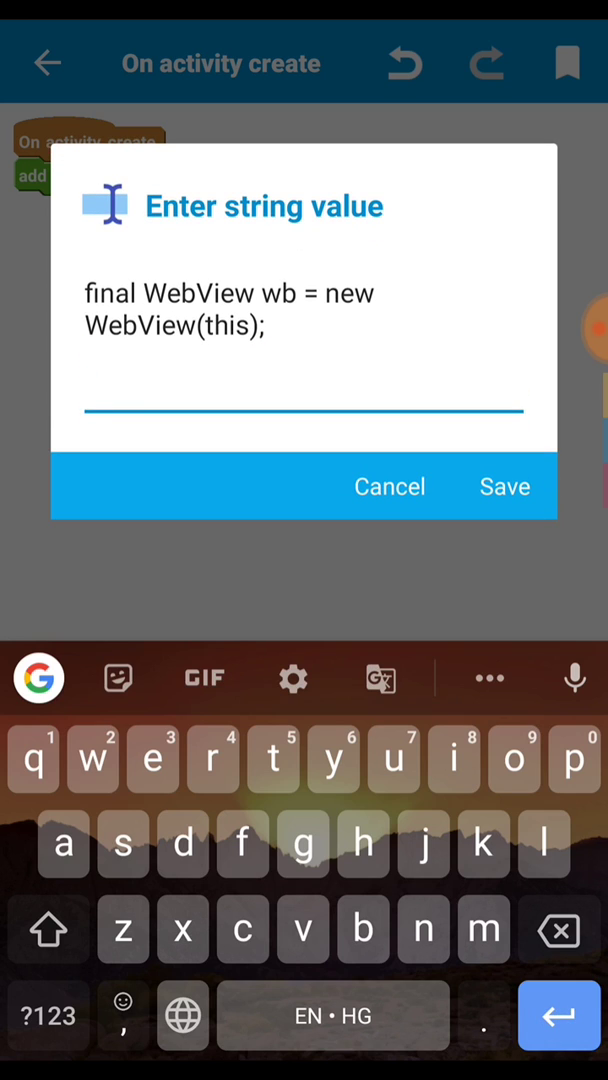
{"action": "double_click", "coordinate": [280, 324]}
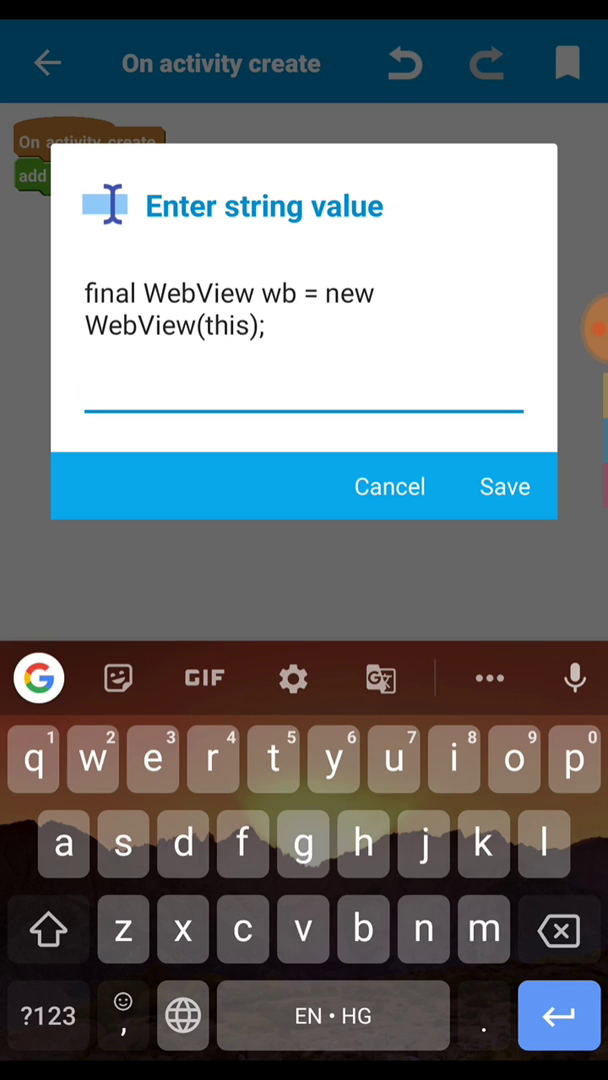
Write the start of the call: wb.loadUrl("data:text/html,
{"action": "type", "text": "wb"}
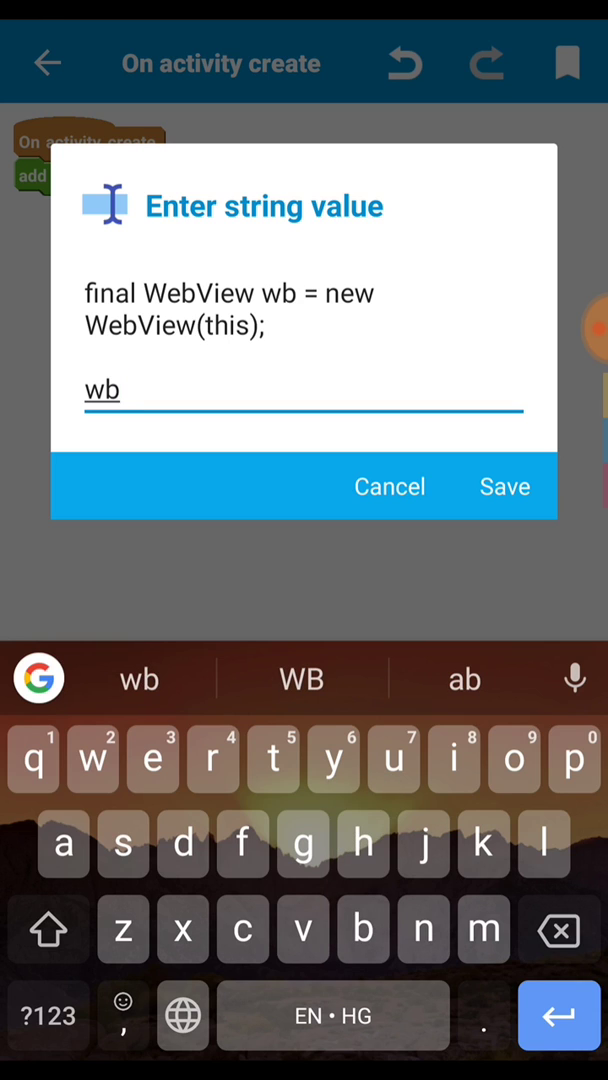
{"action": "type", "text": "."}
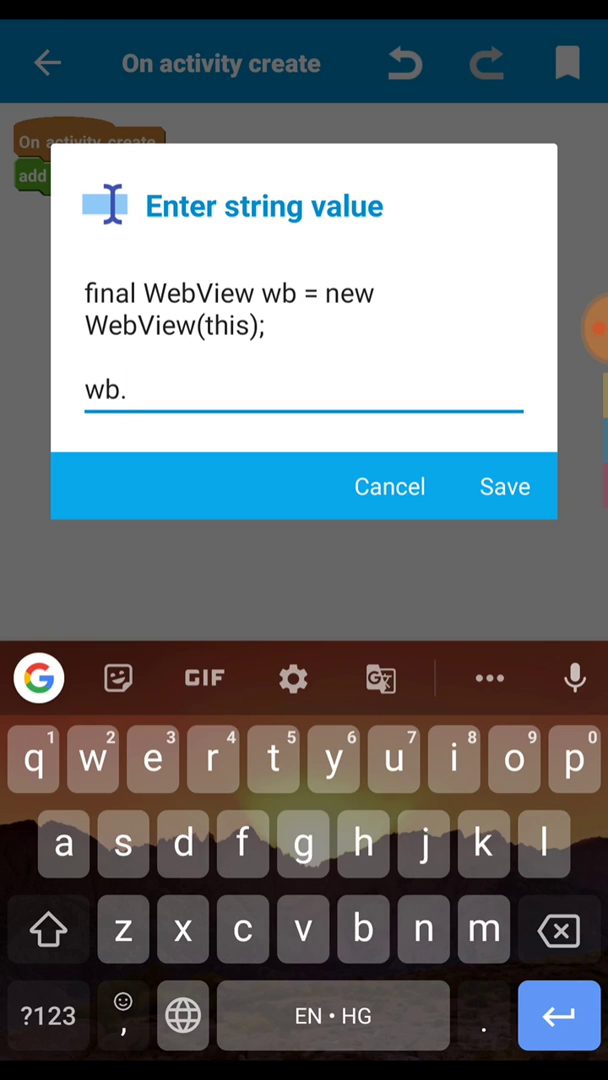
{"action": "type", "text": "load"}
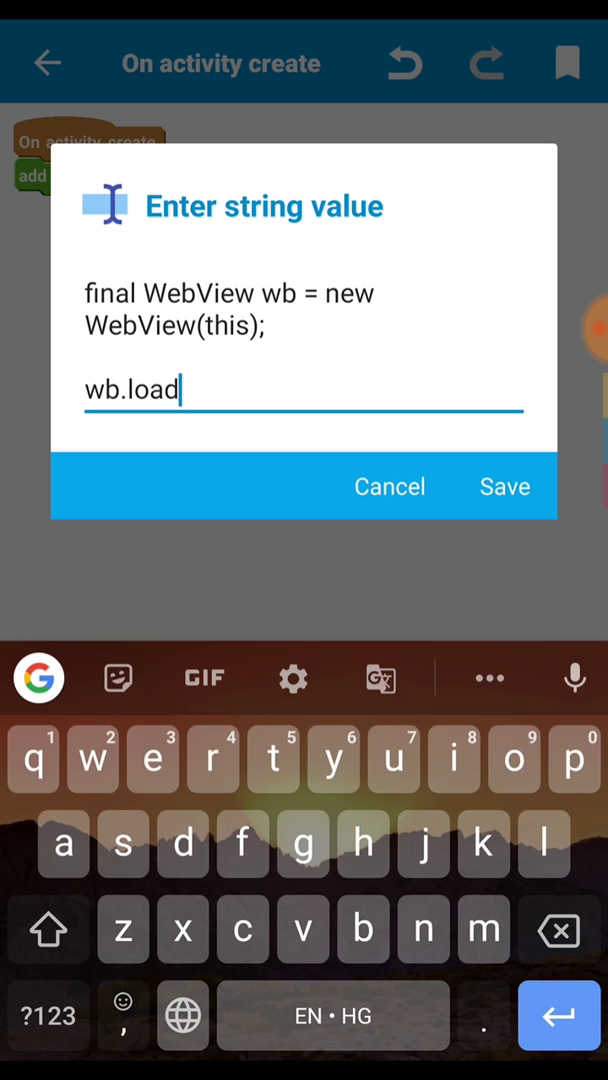
{"action": "type", "text": "Url"}
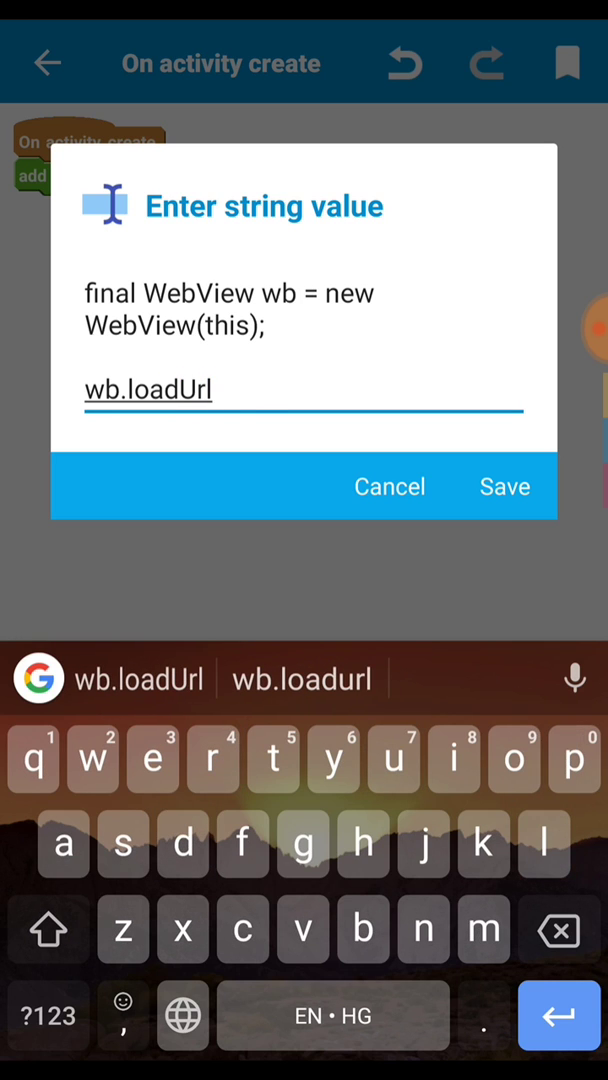
{"action": "type", "text": "("}
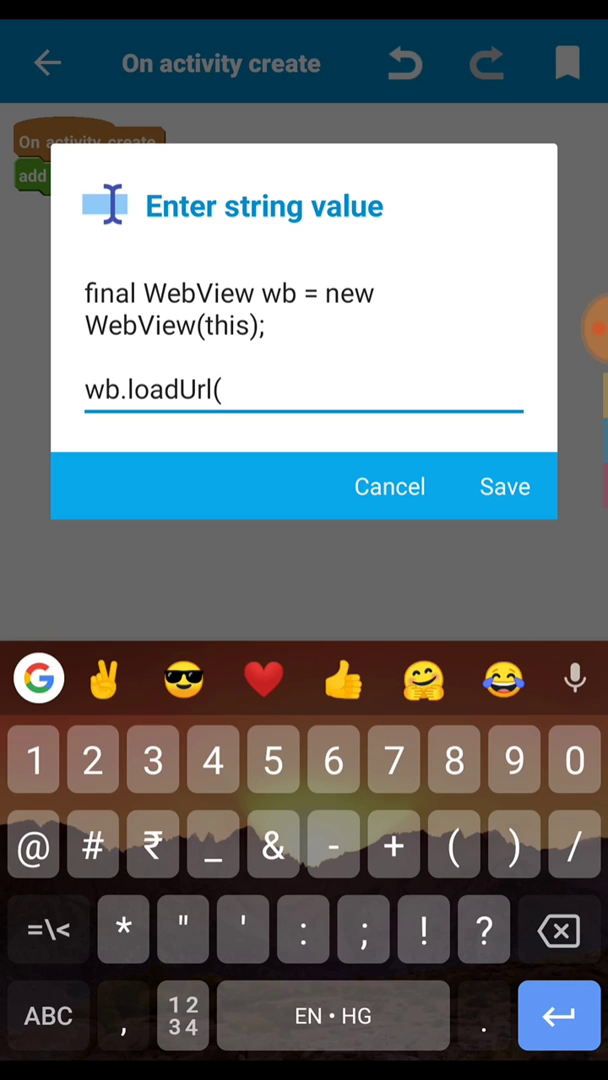
{"action": "type", "text": "\""}
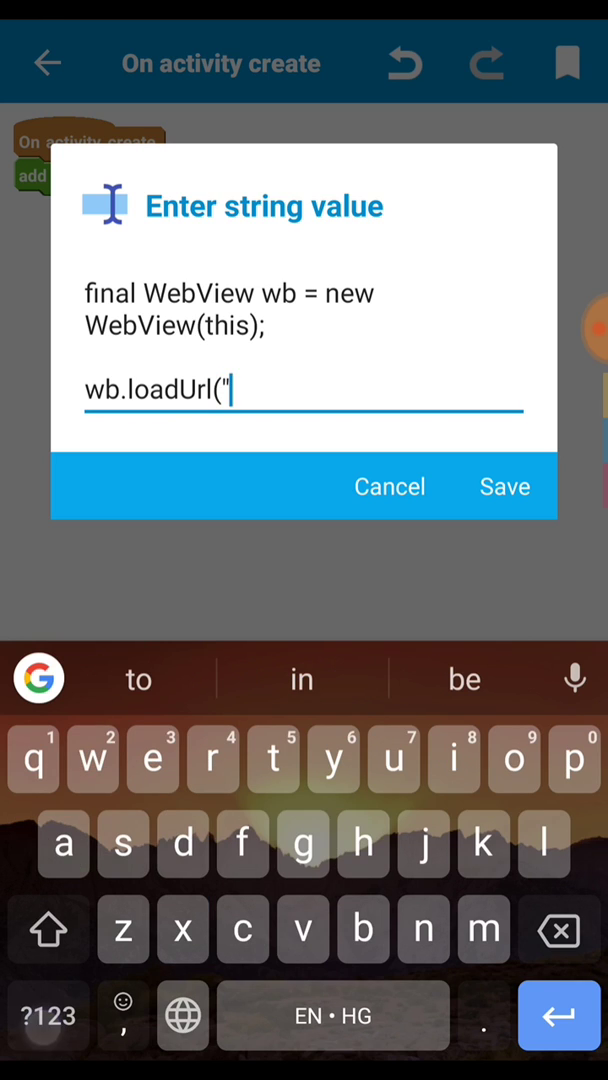
{"action": "type", "text": "data:"}
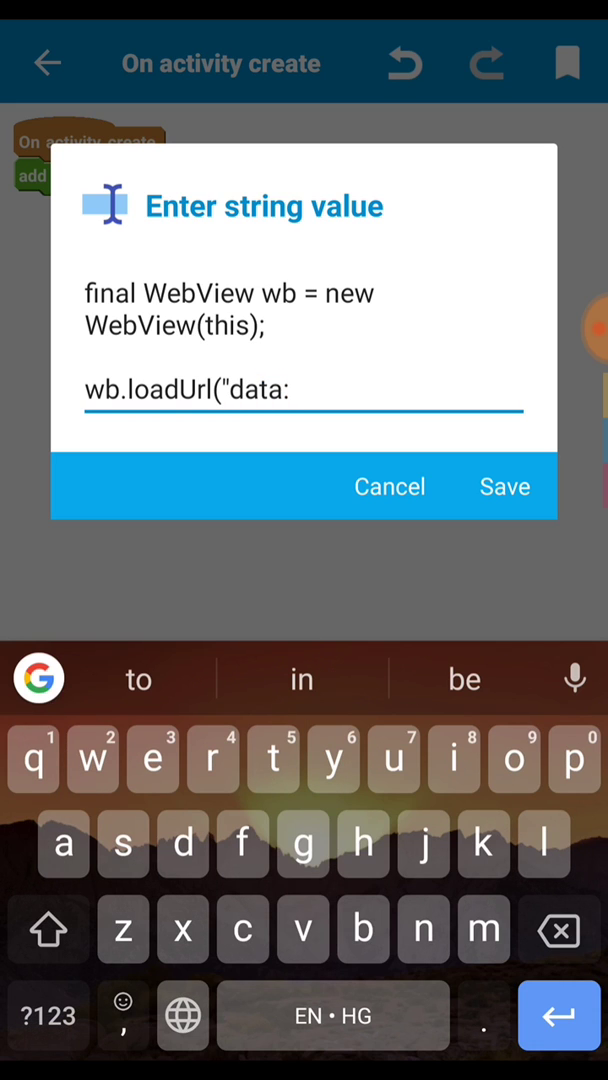
{"action": "type", "text": "text"}
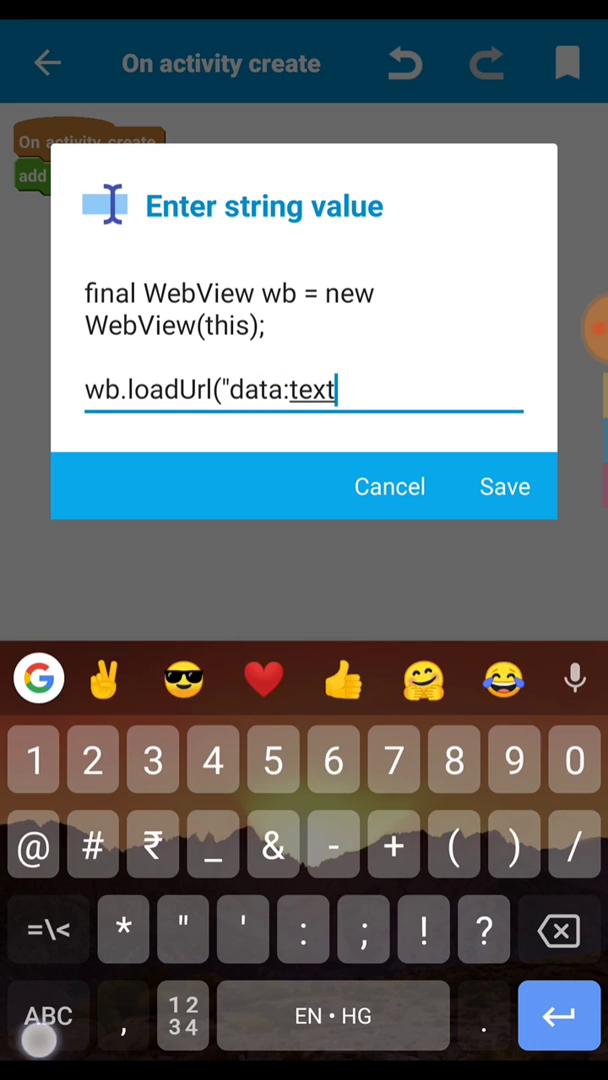
{"action": "type", "text": "/ht"}
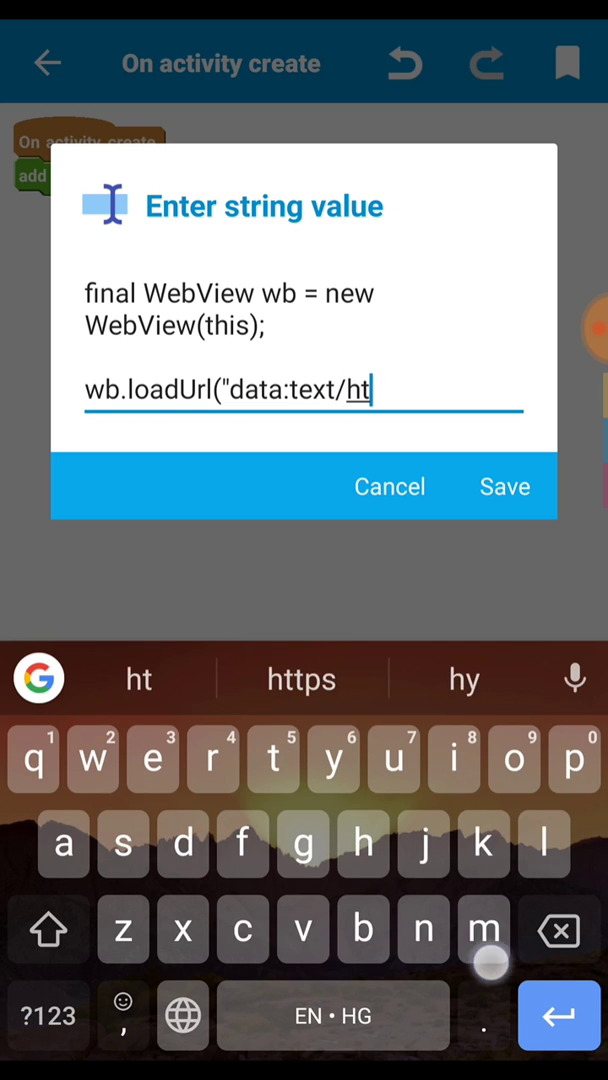
{"action": "type", "text": "ml,"}
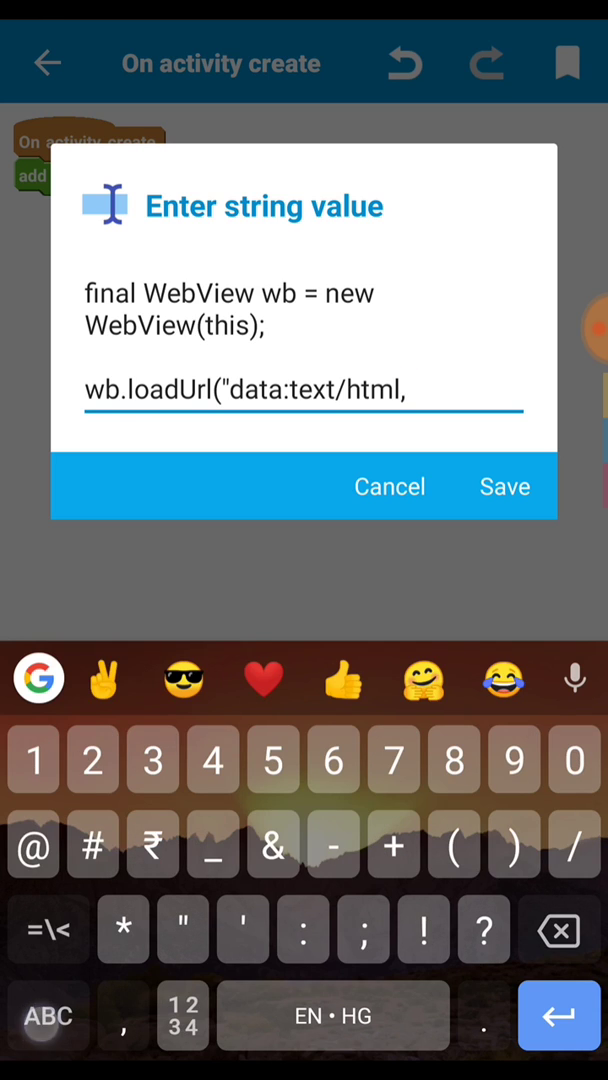
Complete the loadUrl with <marquee>"+text+"</marquee>");
{"action": "left_click", "coordinate": [46, 930]}
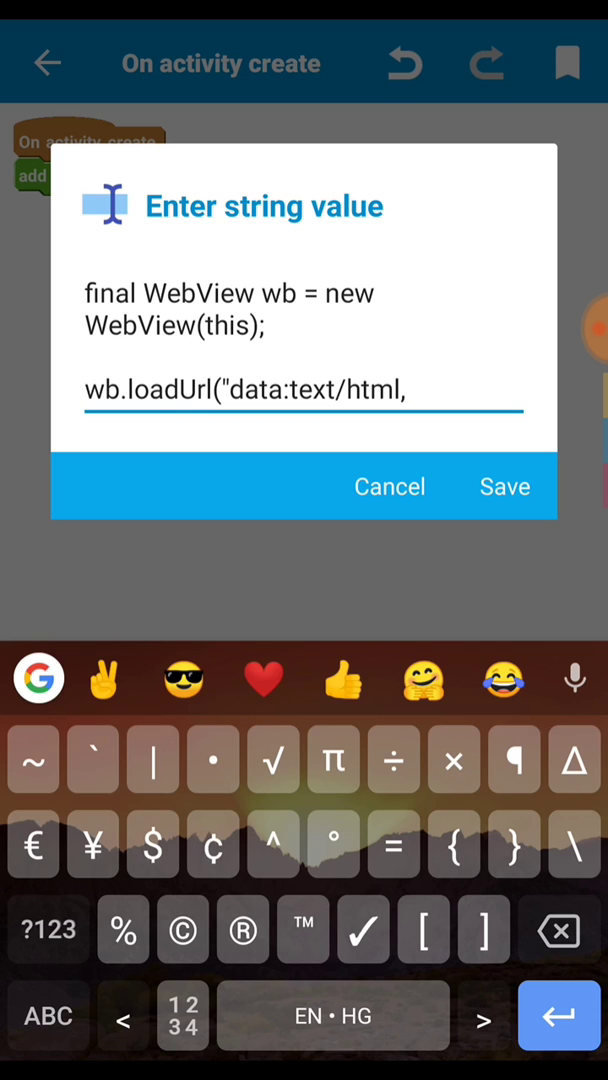
{"action": "type", "text": "<"}
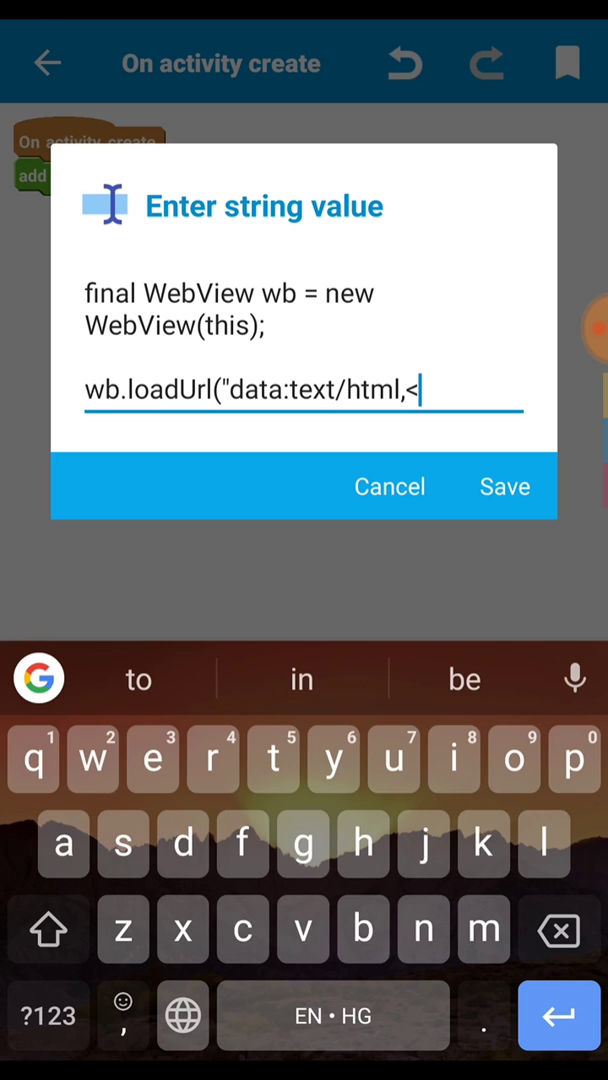
{"action": "type", "text": "mare"}
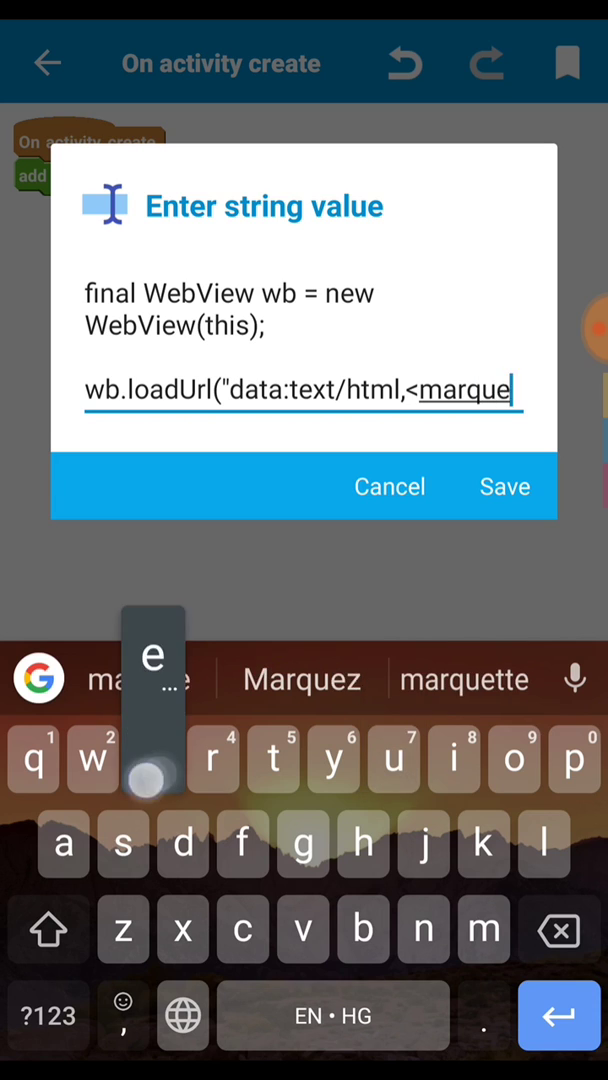
{"action": "type", "text": "e>"}
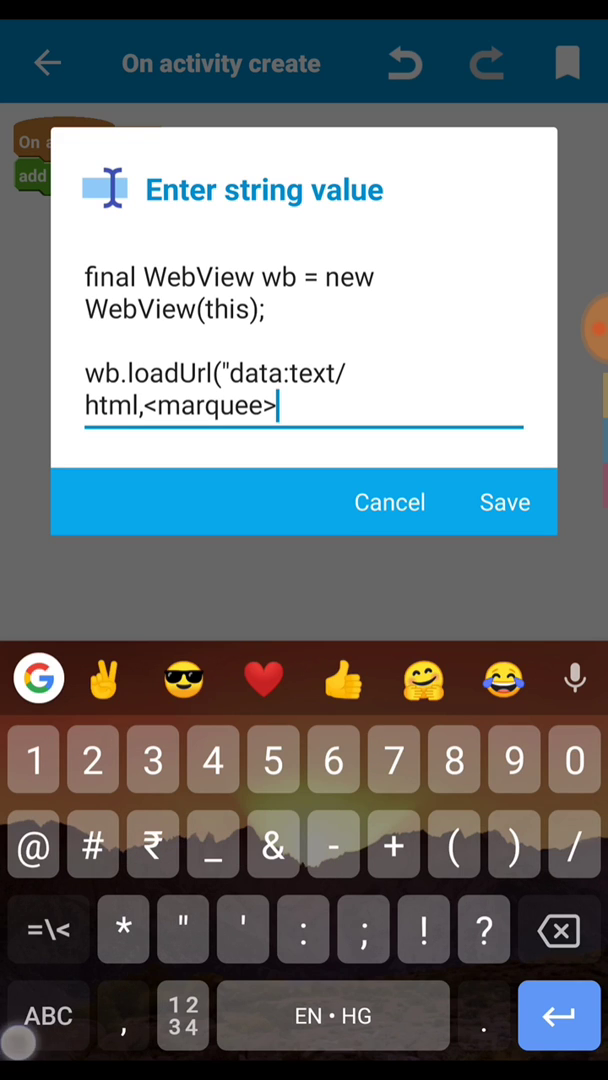
{"action": "type", "text": "\""}
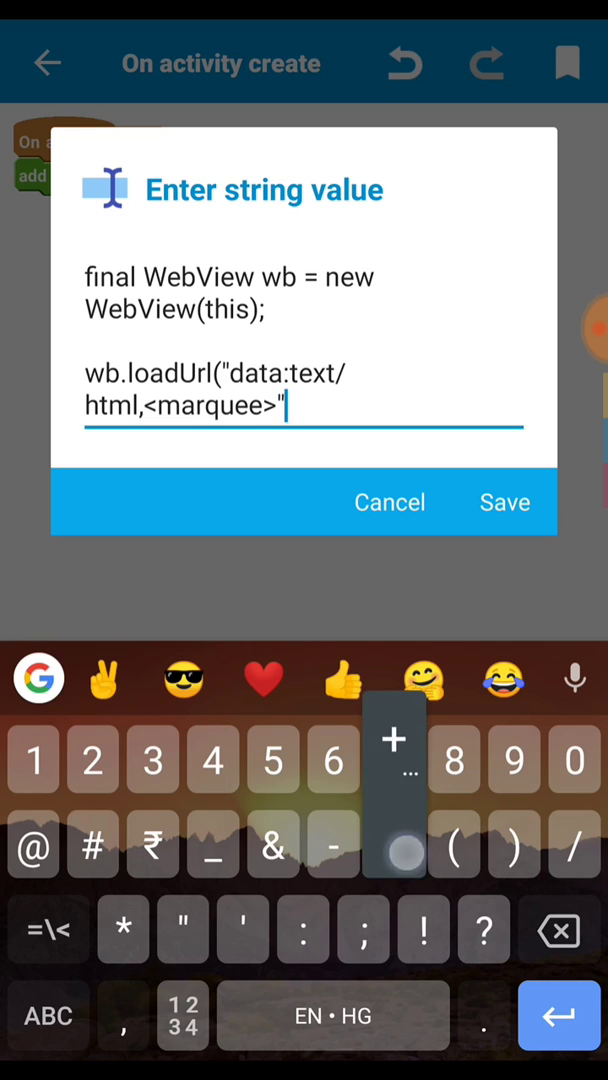
{"action": "type", "text": "+"}
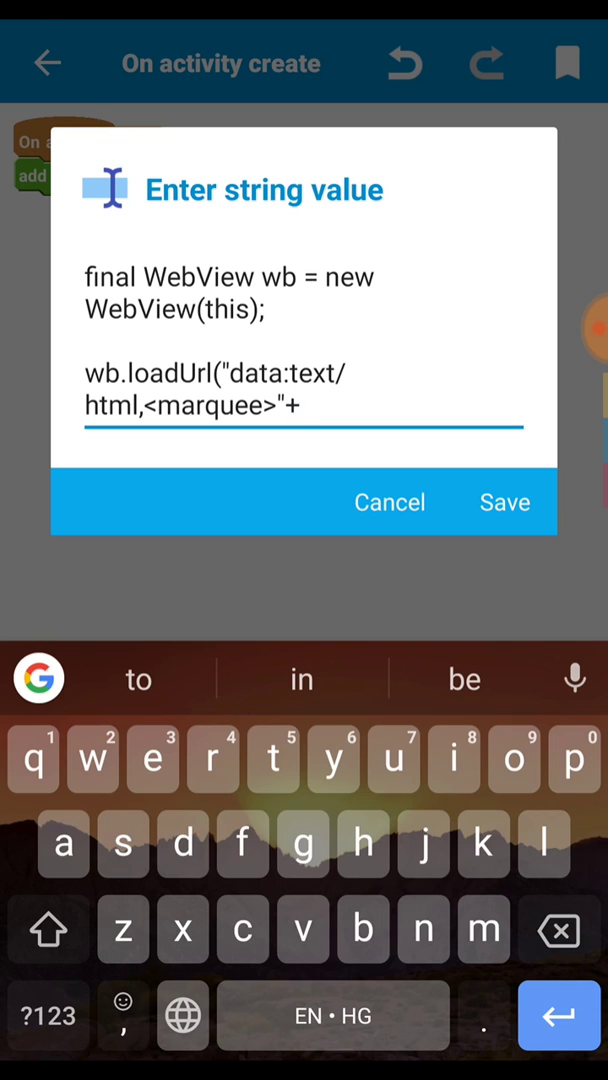
{"action": "type", "text": "text+"}
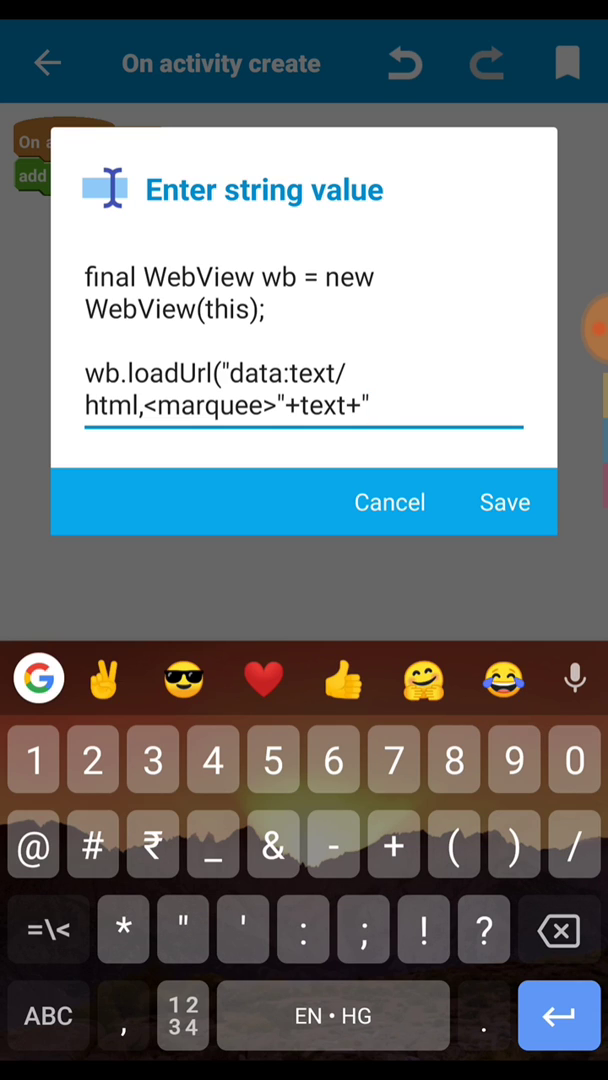
{"action": "type", "text": "</marquee>\");"}
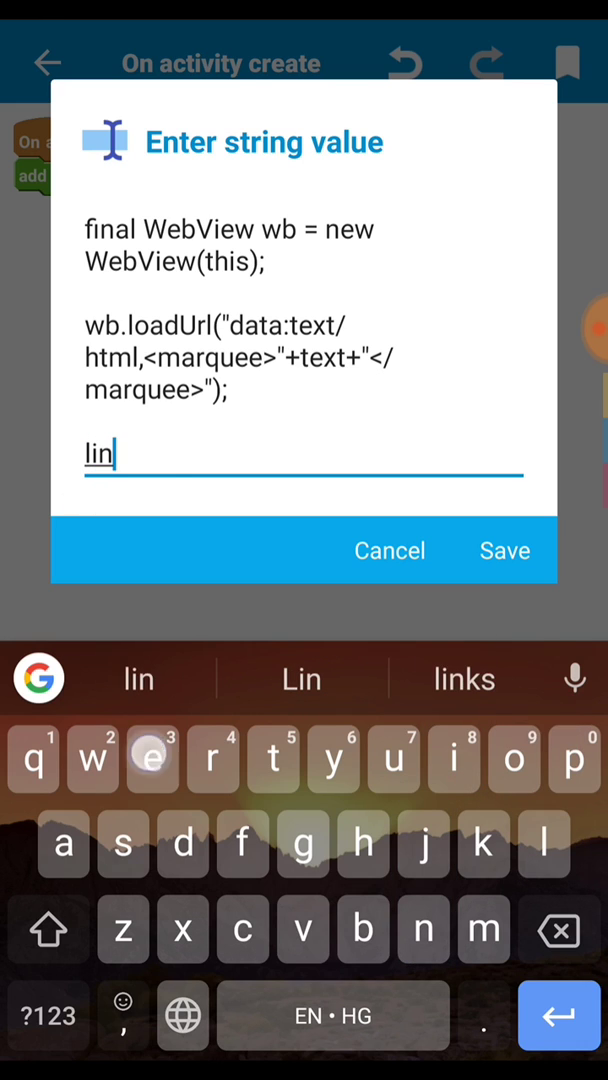
Add the line linear1.addView(wb);
{"action": "type", "text": "ear1"}
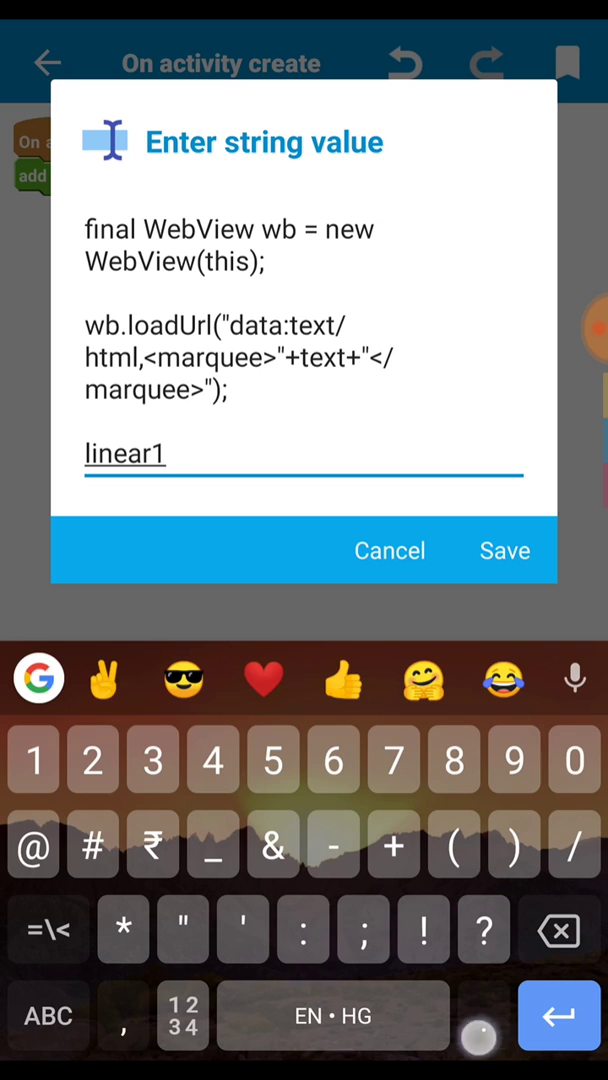
{"action": "type", "text": ".add"}
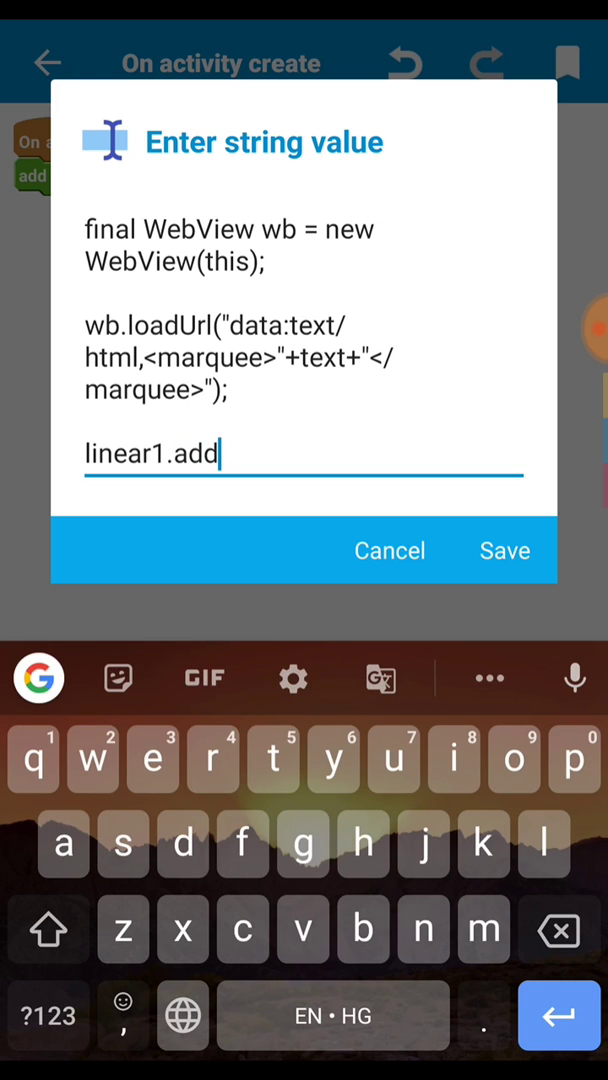
{"action": "left_click", "coordinate": [48, 930]}
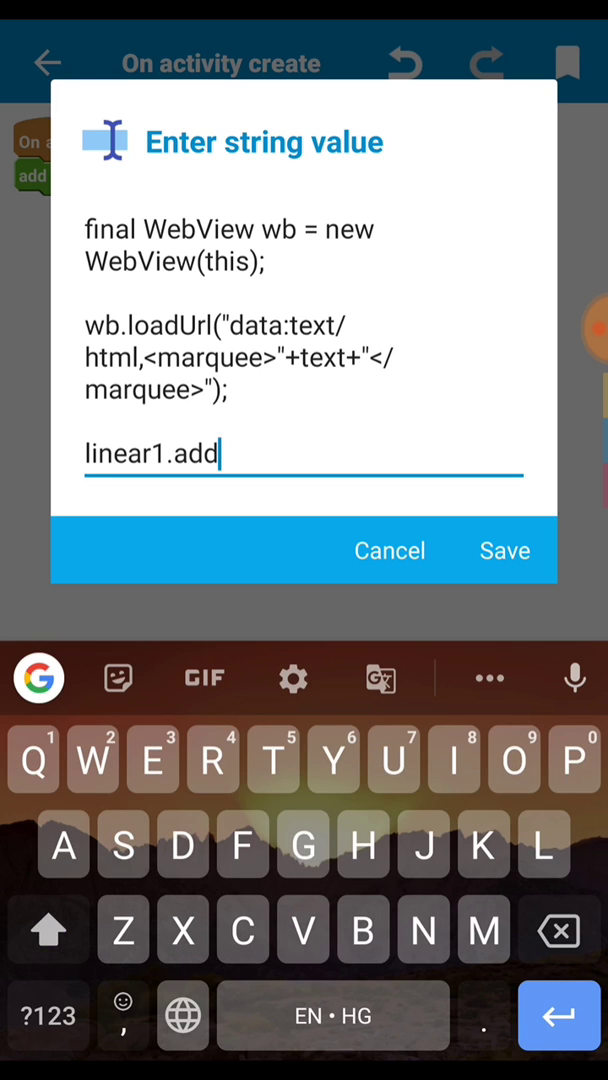
{"action": "type", "text": "View"}
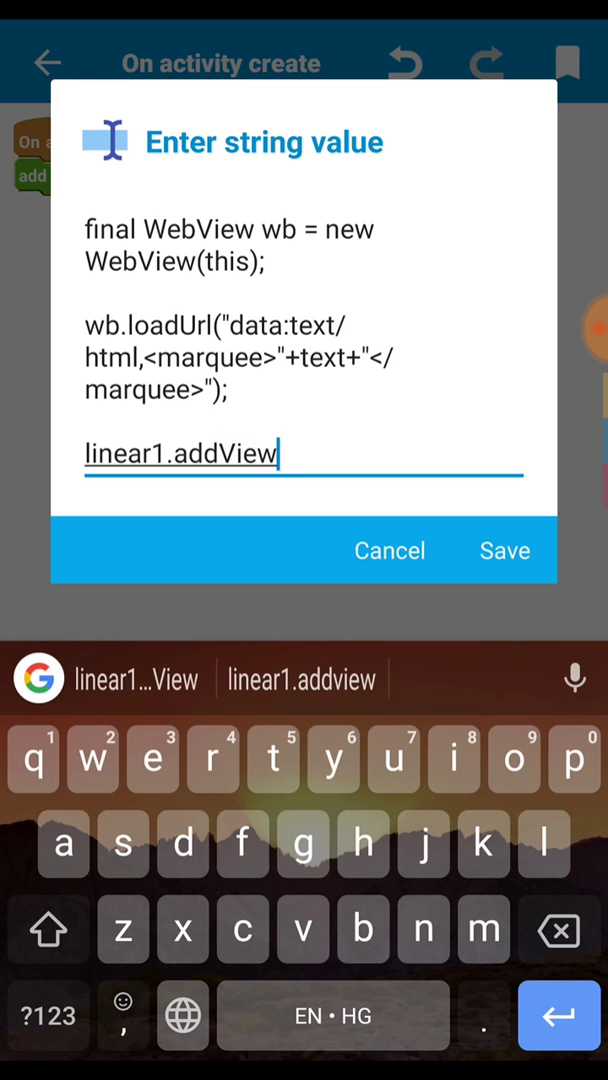
{"action": "type", "text": "("}
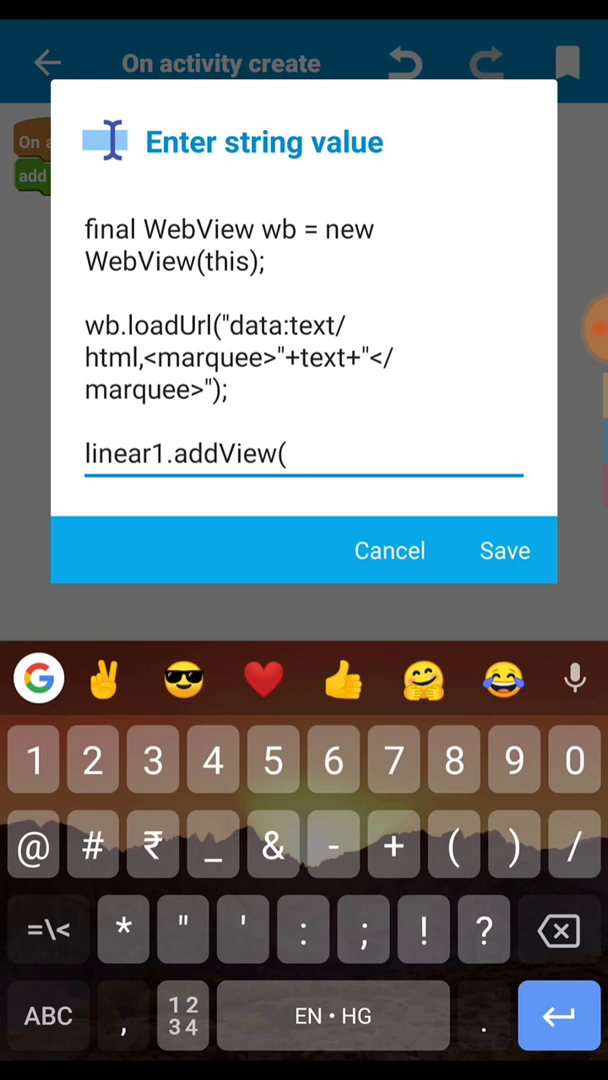
{"action": "type", "text": "wb"}
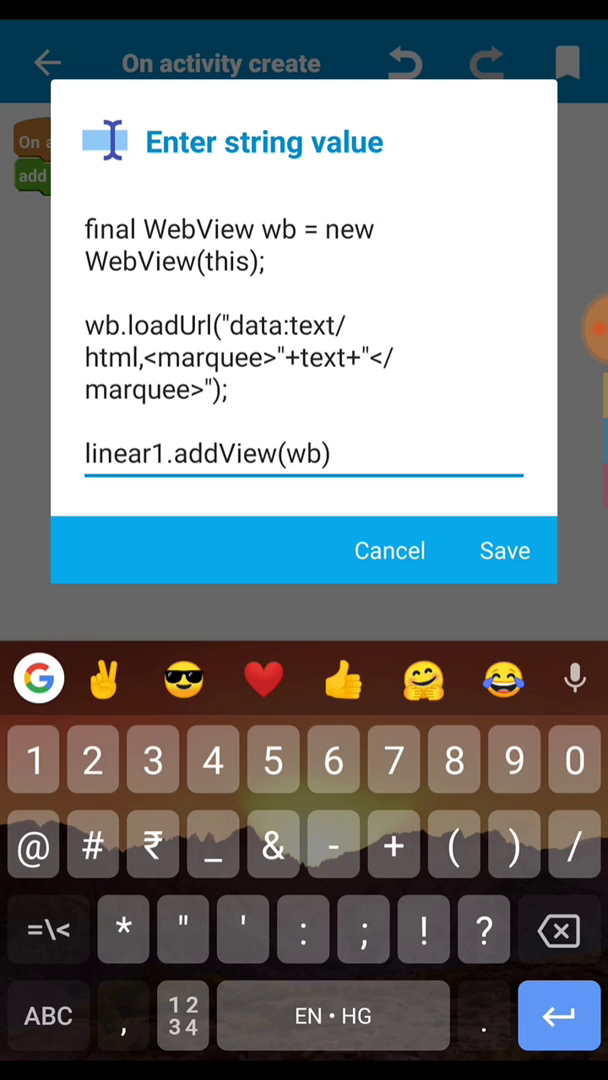
{"action": "type", "text": ";"}
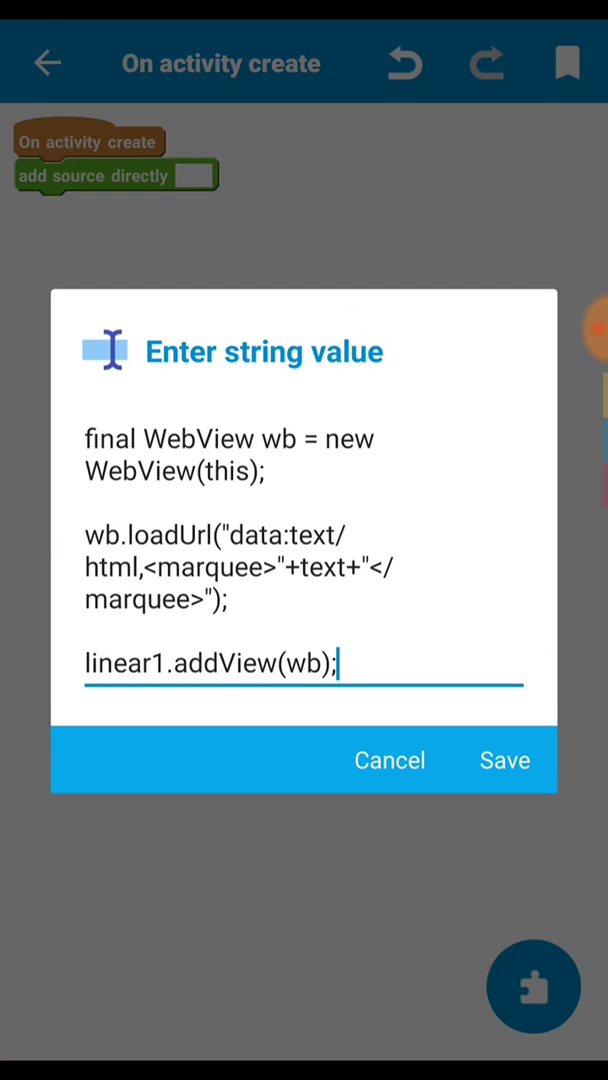
Review the word 'text' in the code and save it into the block
{"action": "left_click", "coordinate": [504, 760]}
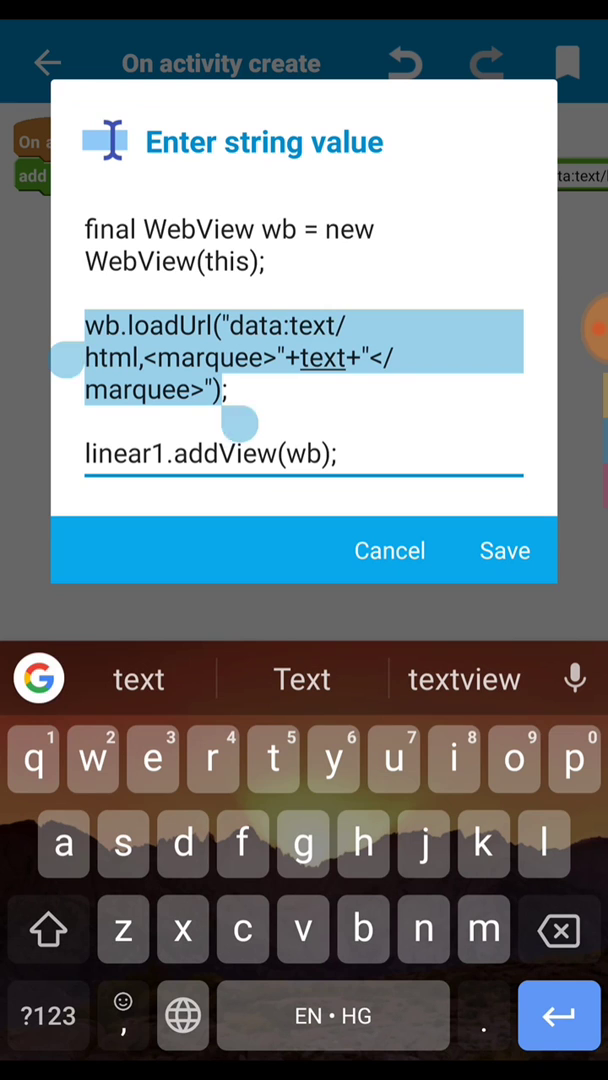
{"action": "double_click", "coordinate": [320, 358]}
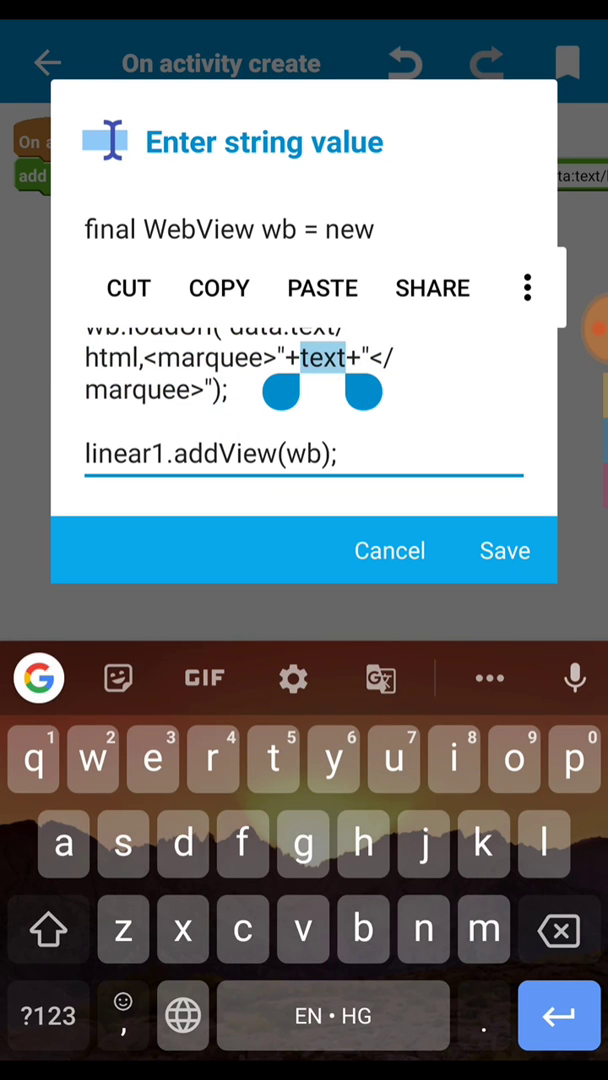
{"action": "left_click", "coordinate": [504, 552]}
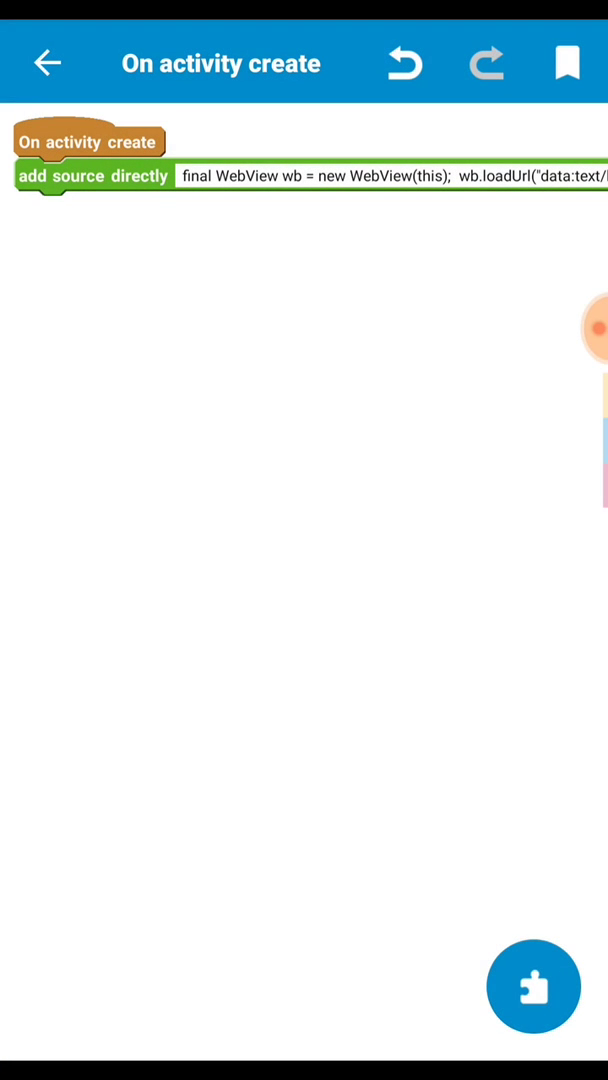
Create a new String variable named text
{"action": "left_click", "coordinate": [532, 986]}
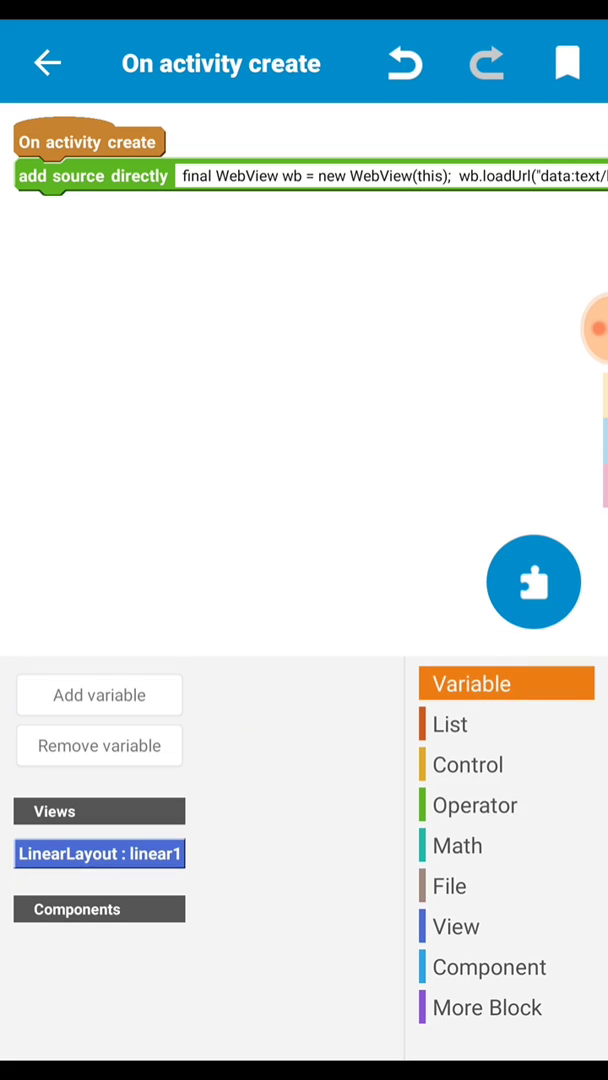
{"action": "left_click", "coordinate": [100, 694]}
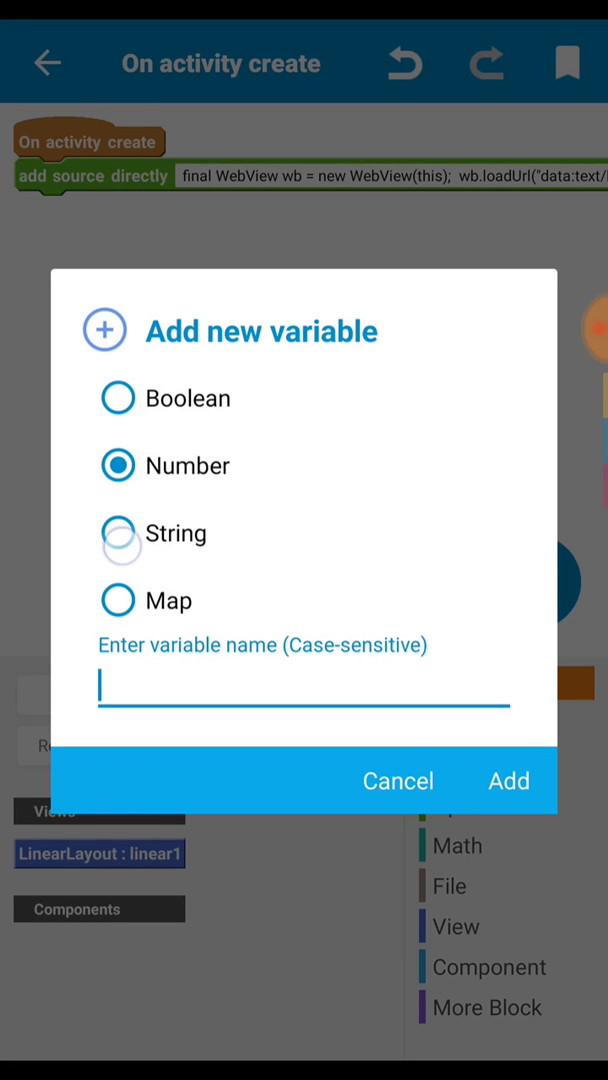
{"action": "left_click", "coordinate": [118, 532]}
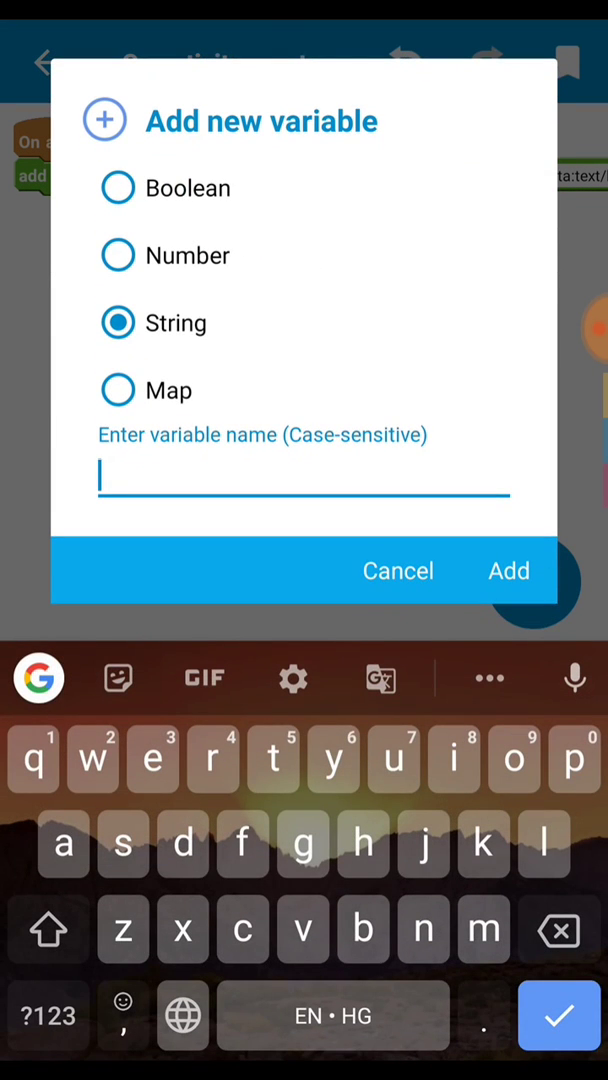
{"action": "type", "text": "tex"}
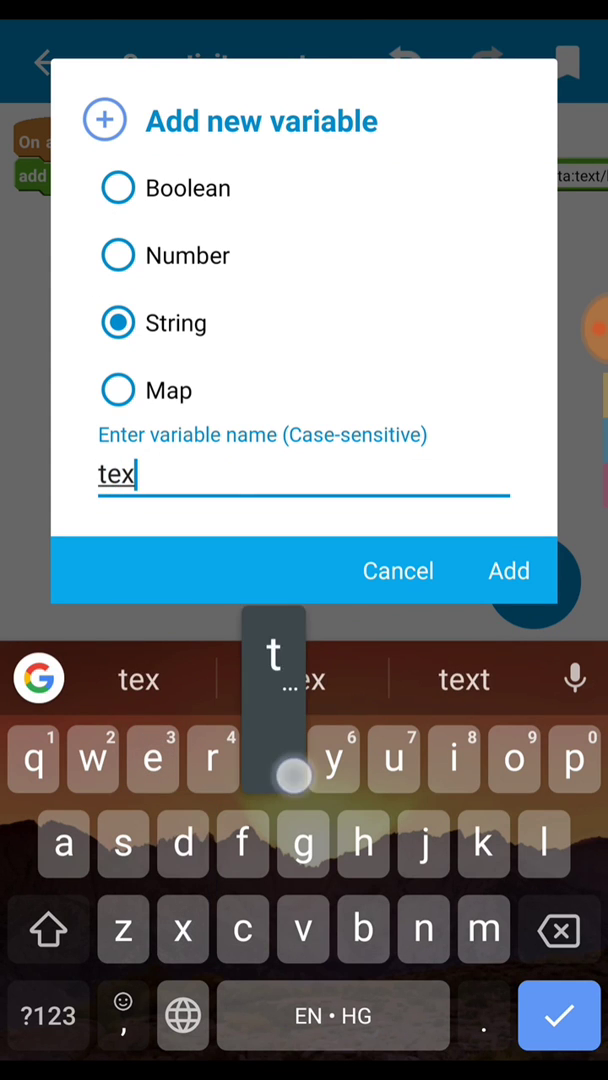
{"action": "left_click", "coordinate": [508, 570]}
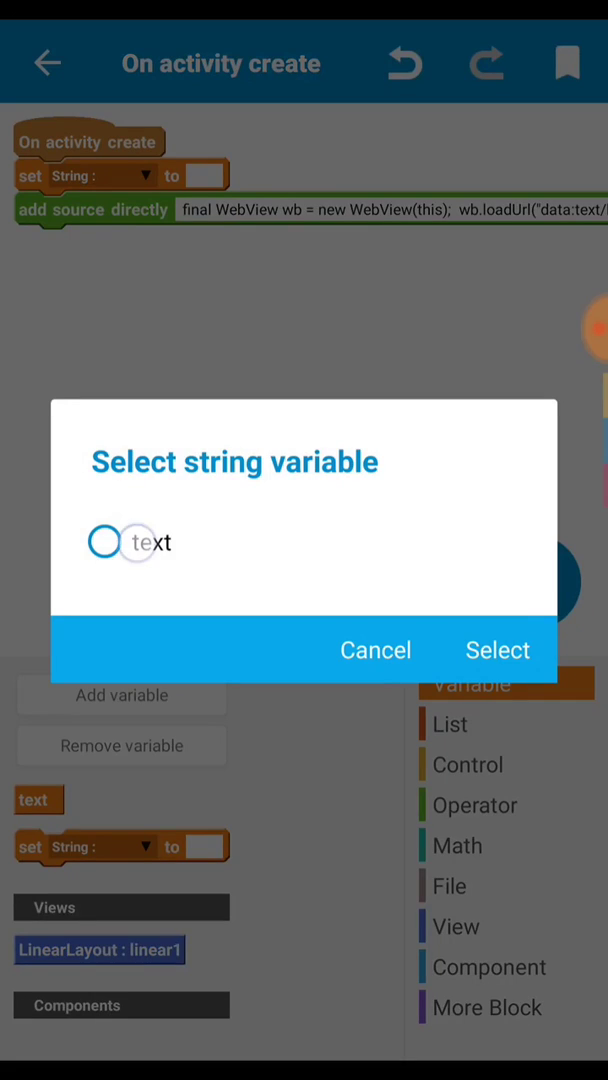
Set the text variable to 'Hello World' in the onCreate set-string block
{"action": "left_click", "coordinate": [496, 650]}
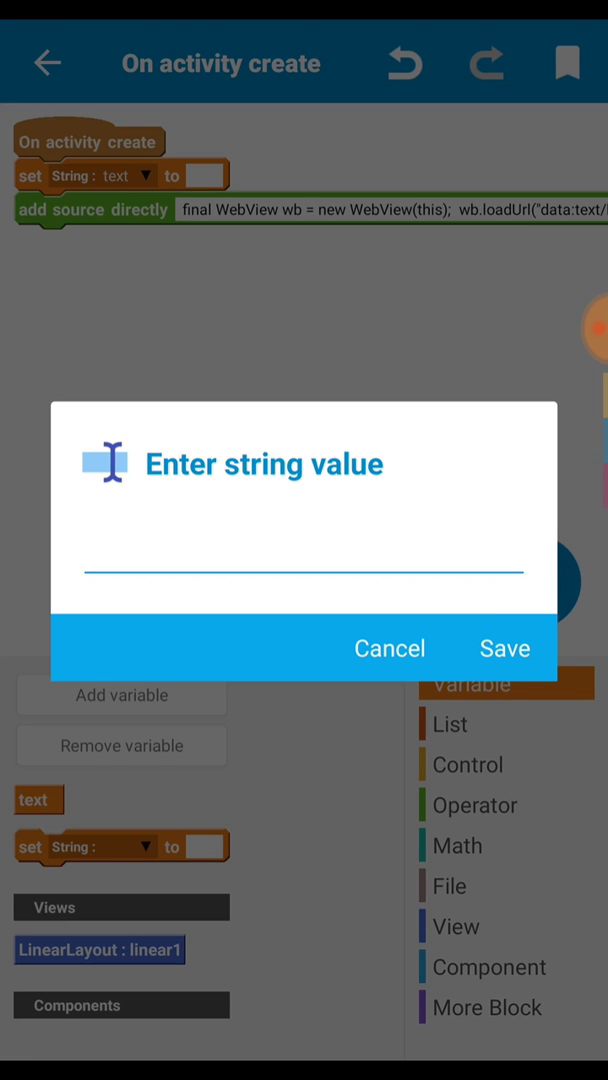
{"action": "left_click", "coordinate": [300, 570]}
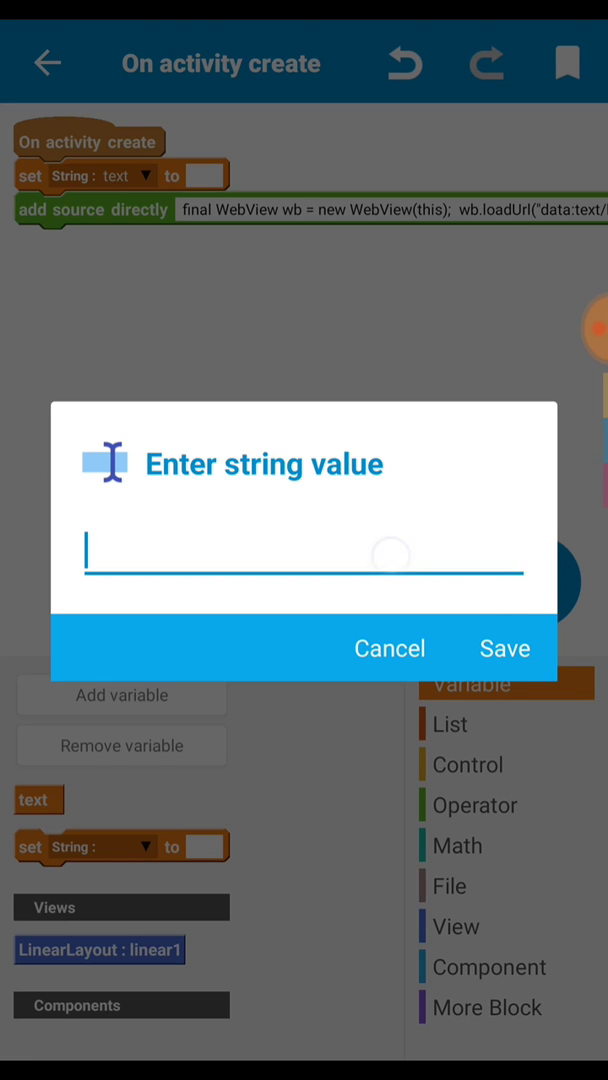
{"action": "left_click", "coordinate": [300, 556]}
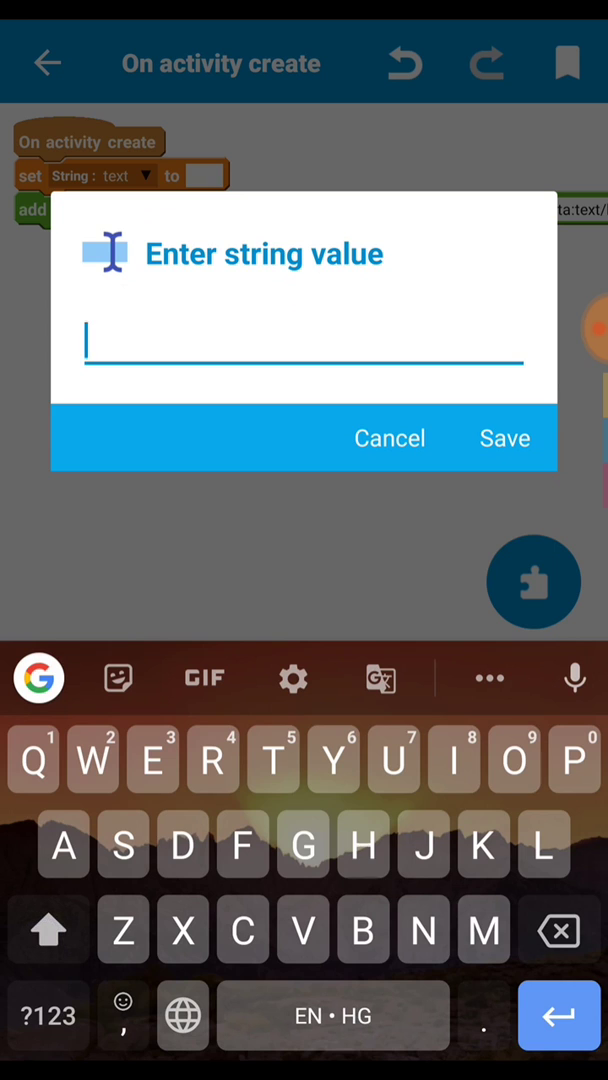
{"action": "type", "text": "Hello"}
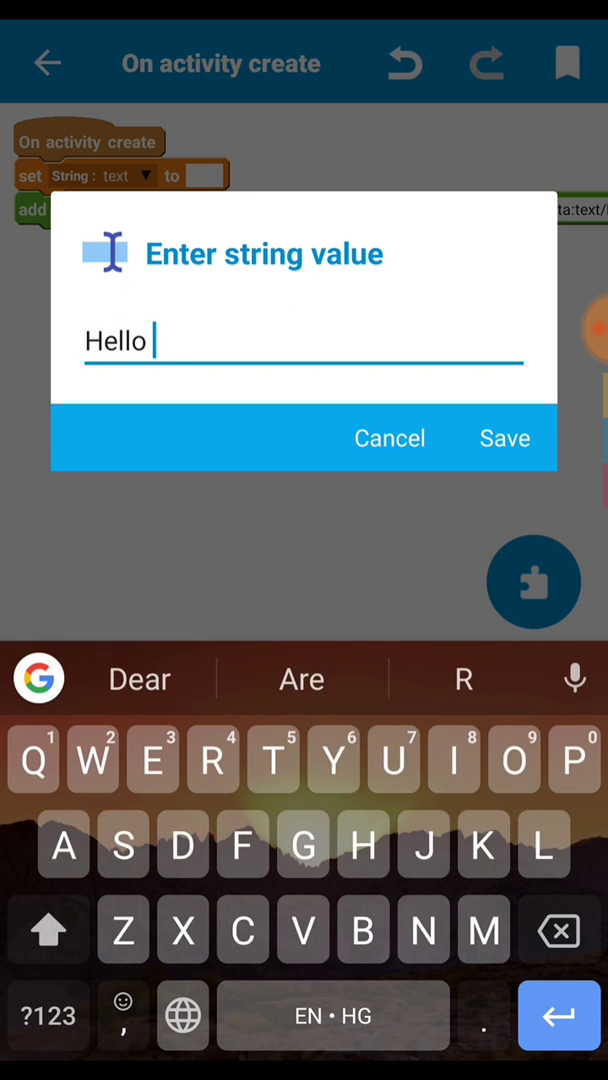
{"action": "type", "text": "Worl😎✌️"}
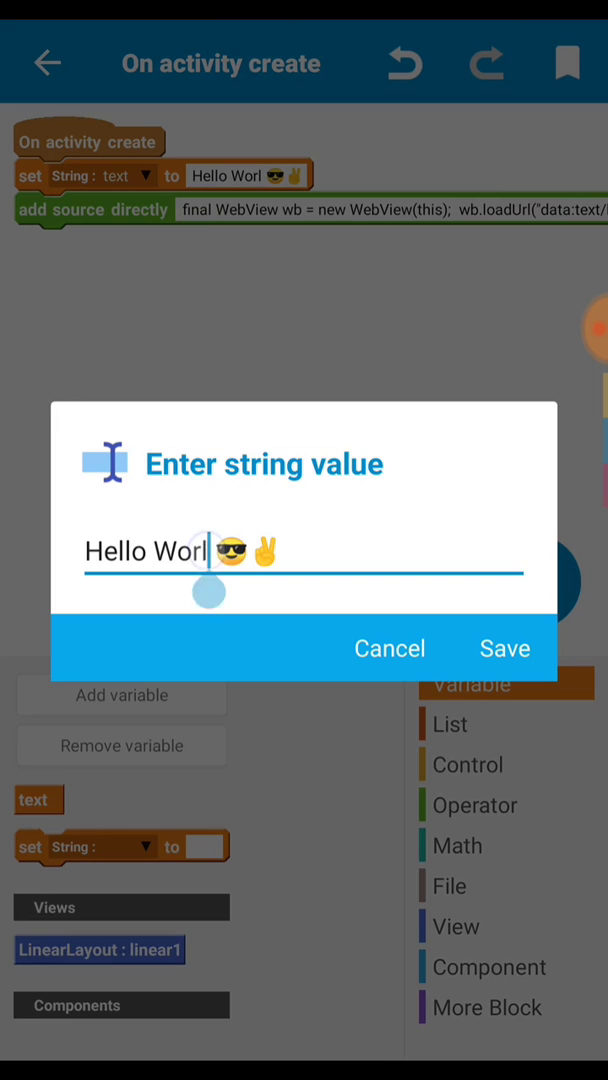
{"action": "left_click", "coordinate": [504, 648]}
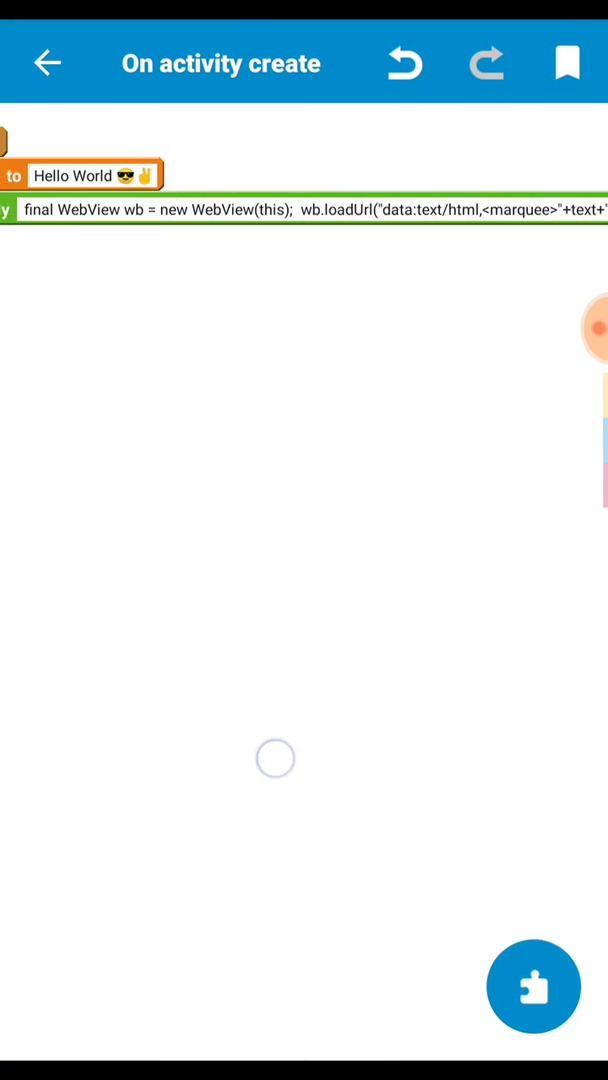
Run the project to build and install the app, then launch it
{"action": "left_click", "coordinate": [48, 62]}
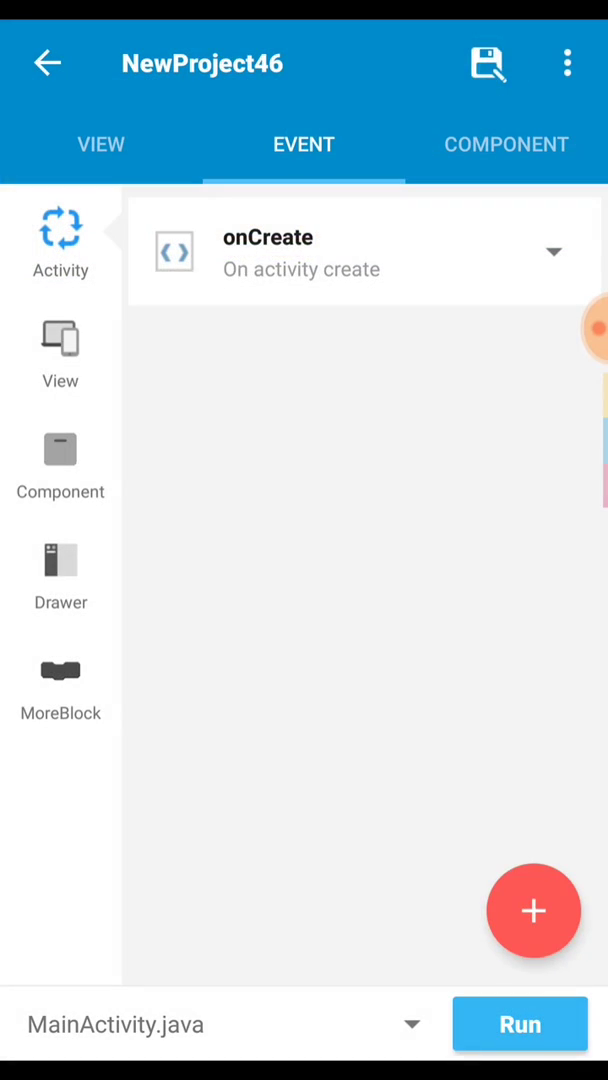
{"action": "left_click", "coordinate": [488, 62]}
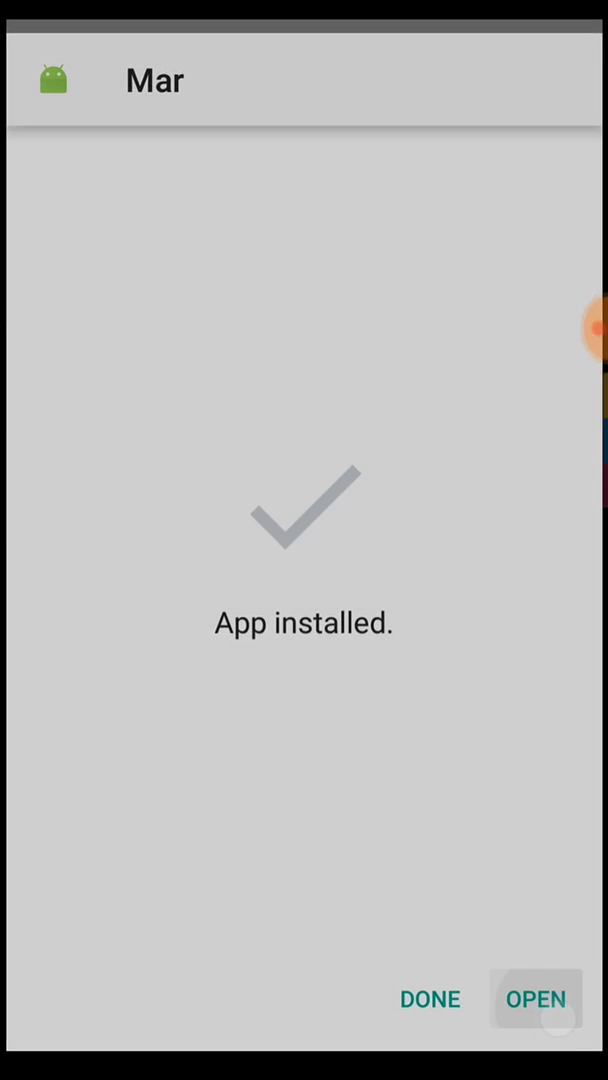
{"action": "left_click", "coordinate": [536, 1000]}
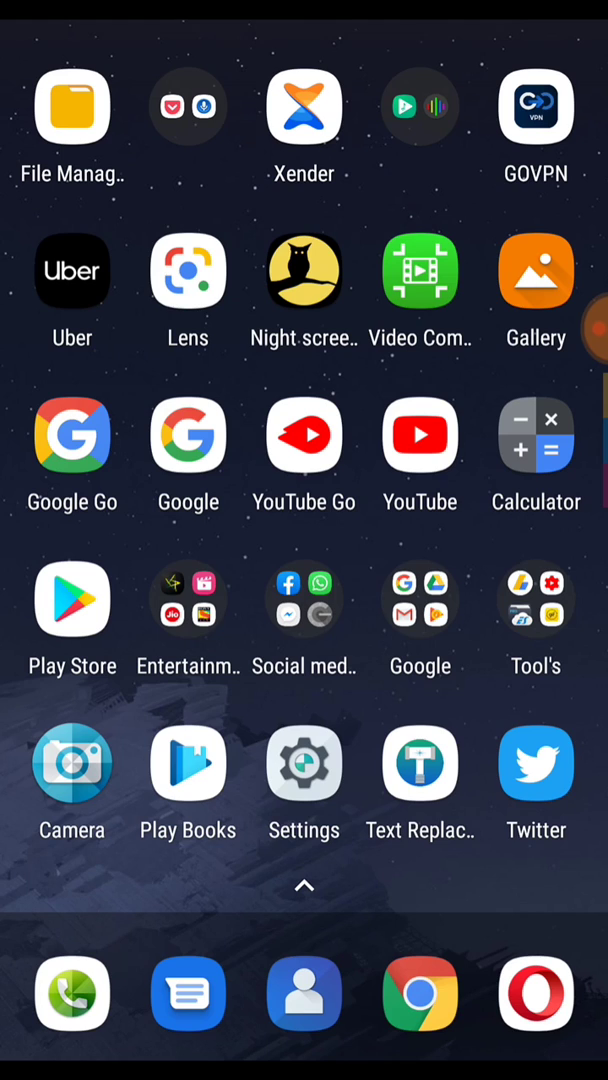
Search Play Store for 'sketch andro' and launch Sketch Andro from its listing
{"action": "left_click", "coordinate": [72, 598]}
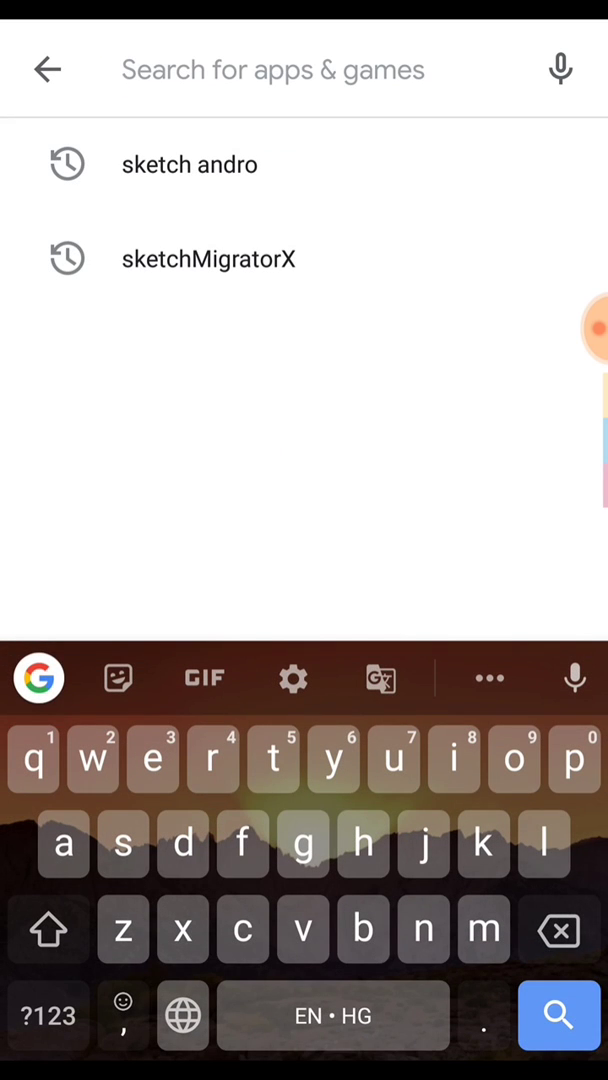
{"action": "left_click", "coordinate": [188, 164]}
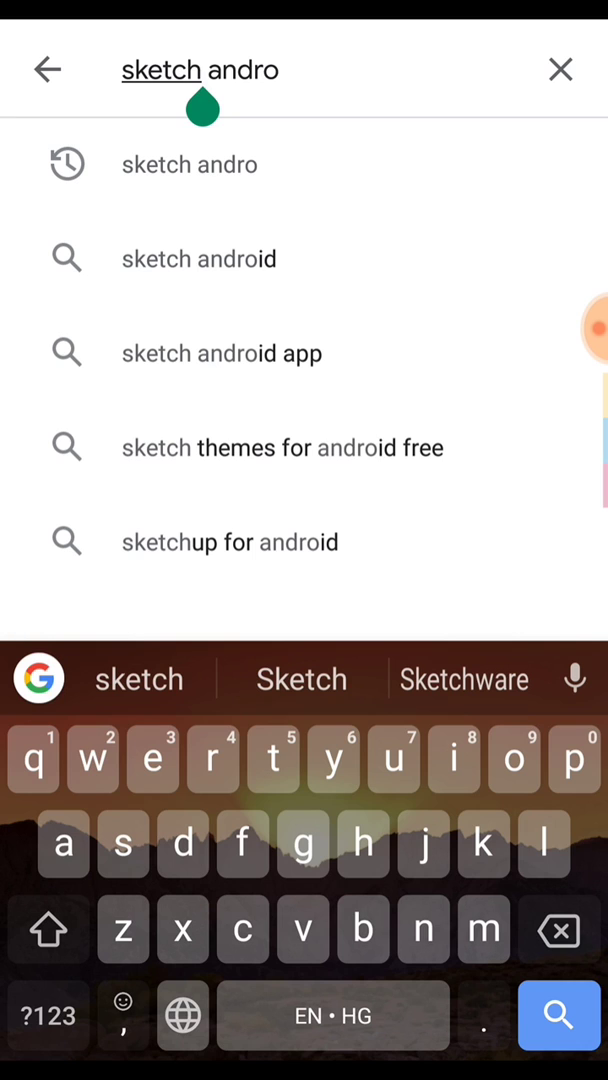
{"action": "left_click", "coordinate": [240, 70]}
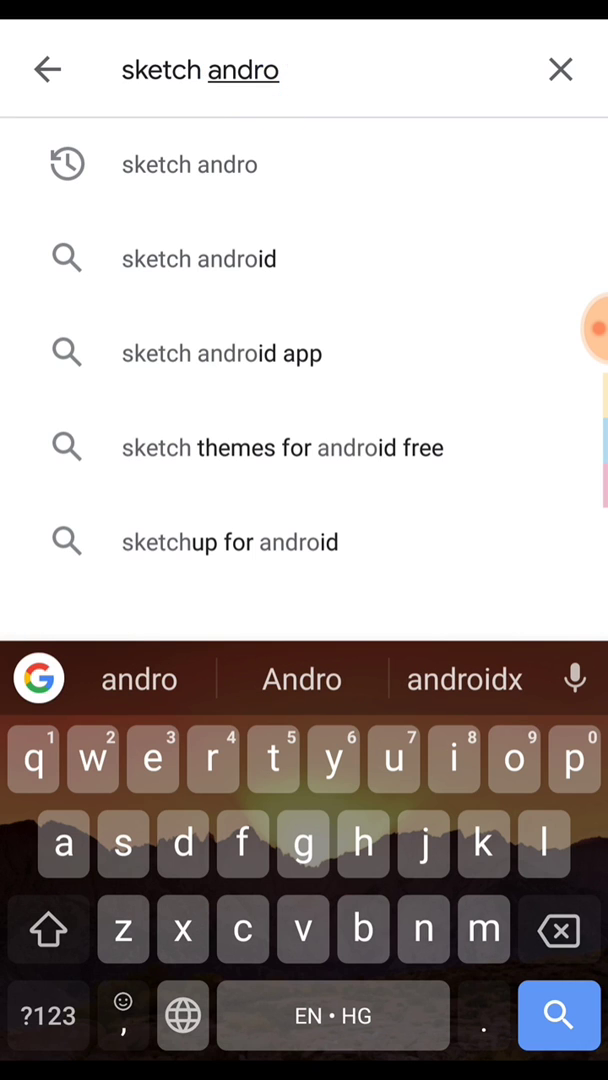
{"action": "left_click", "coordinate": [558, 1016]}
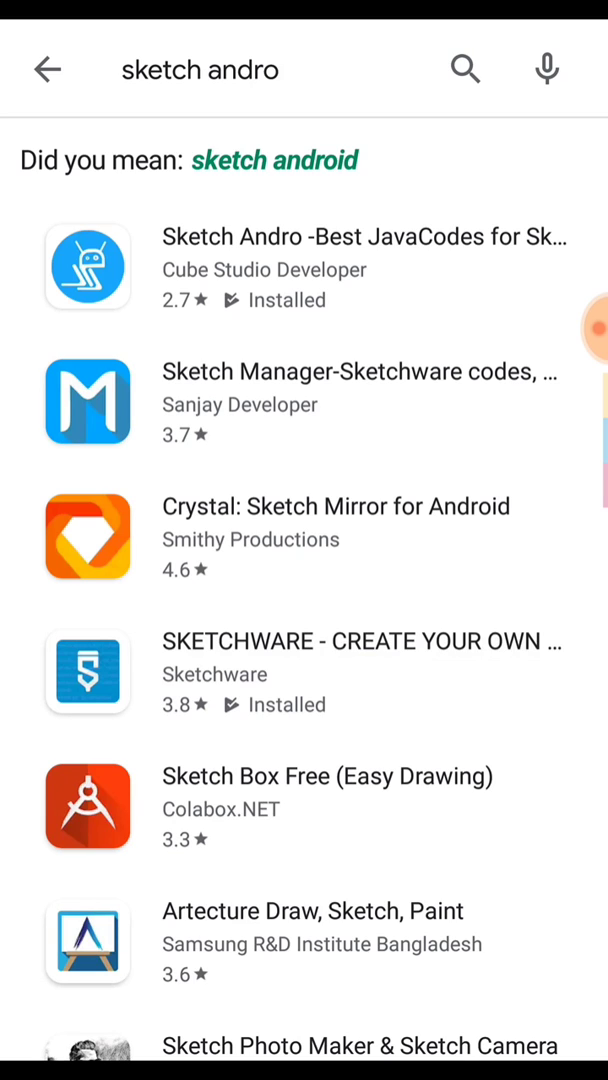
{"action": "left_click", "coordinate": [300, 264]}
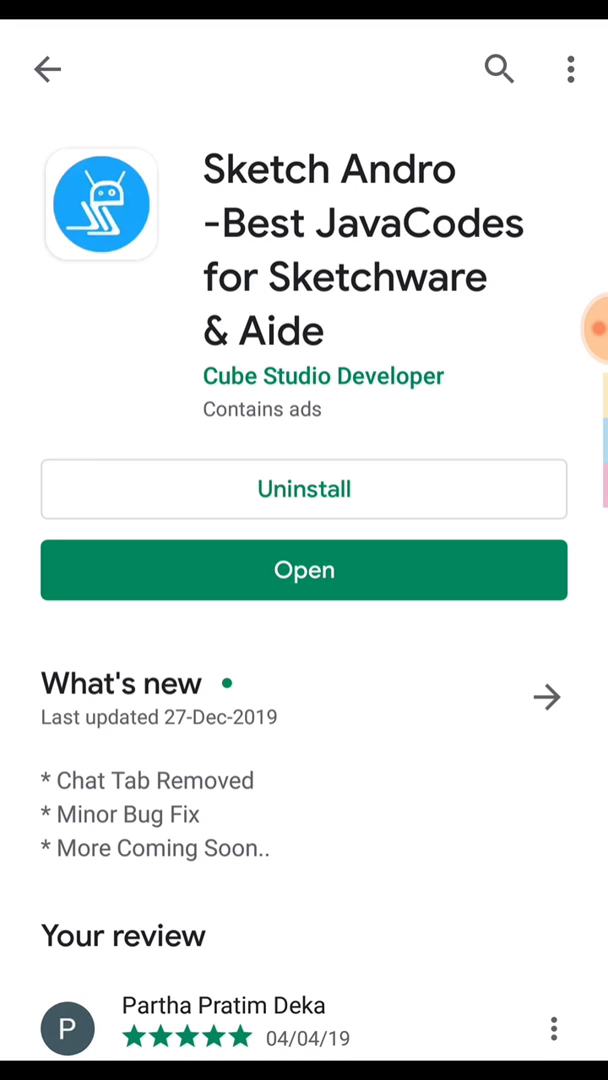
{"action": "left_click", "coordinate": [304, 570]}
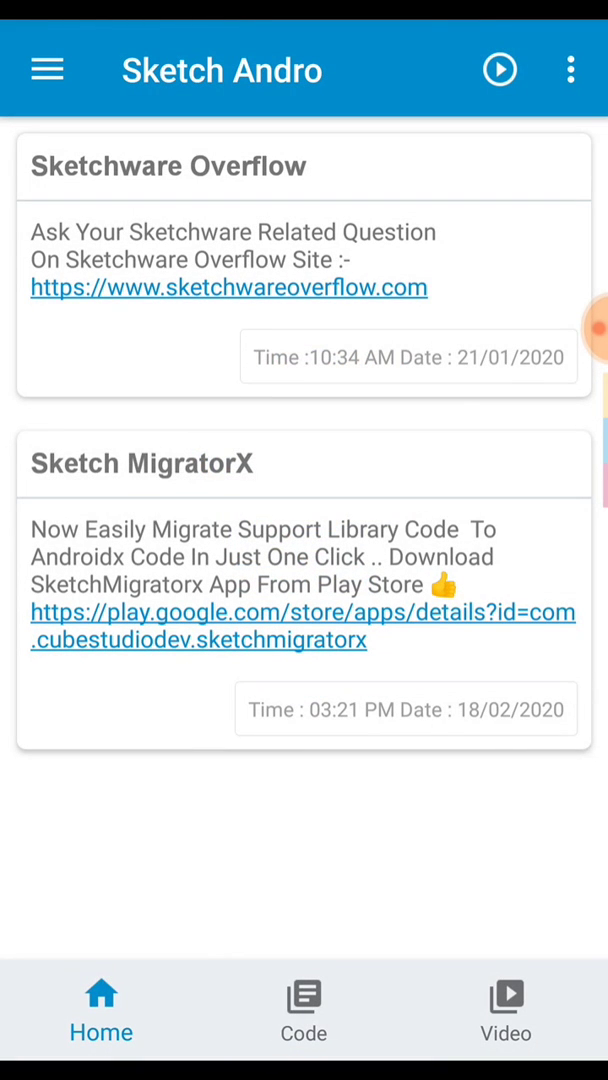
Search the code snippets for 'marquee' and open Marquee Text Code
{"action": "left_click", "coordinate": [304, 1010]}
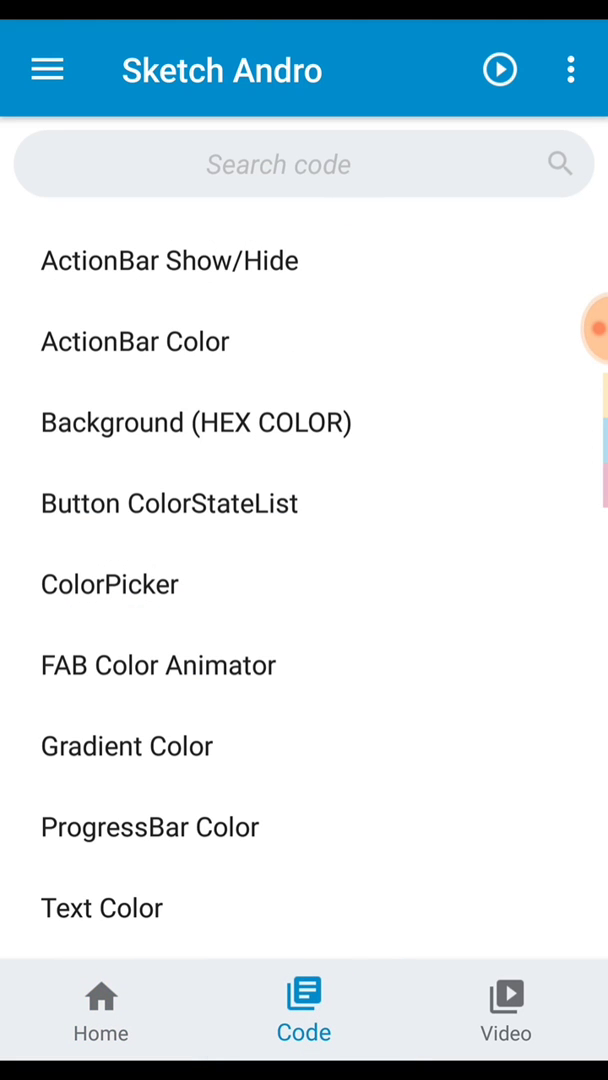
{"action": "type", "text": "marquee"}
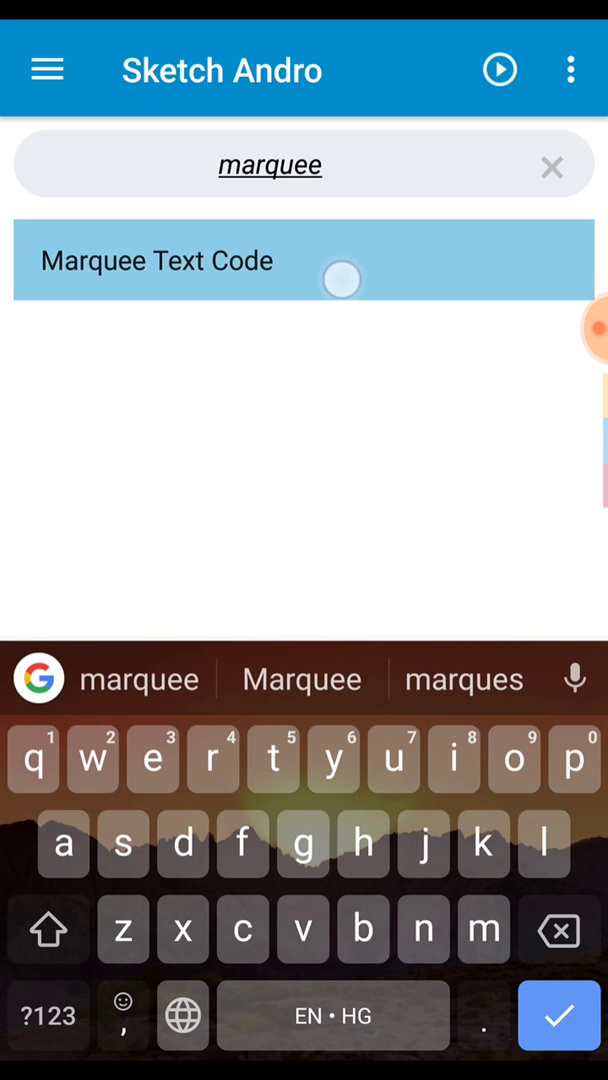
{"action": "left_click", "coordinate": [154, 260]}
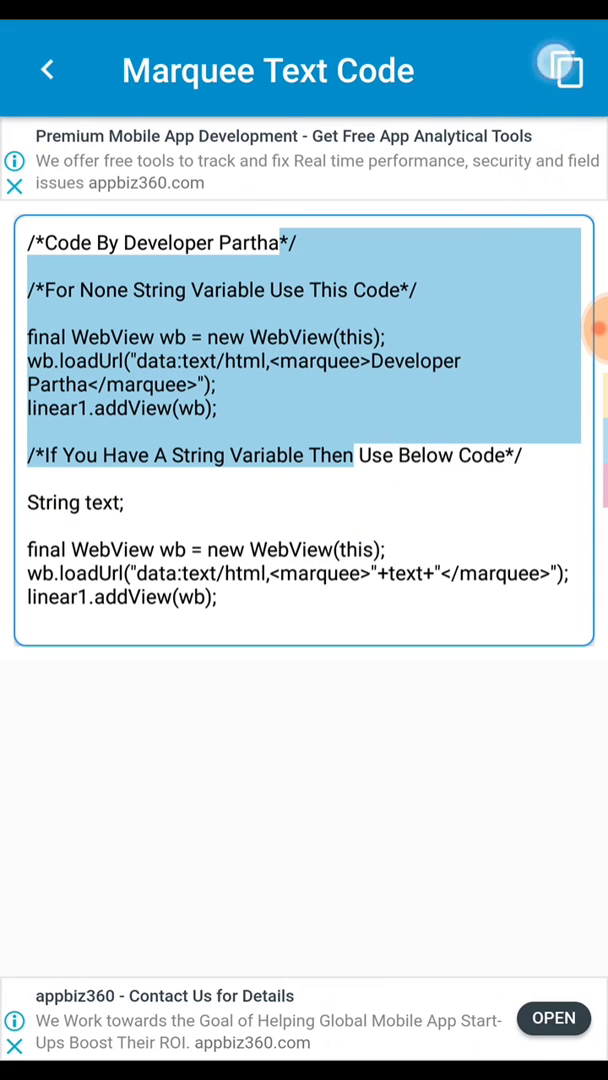
Select and copy the string-variable WebView marquee snippet
{"action": "left_click", "coordinate": [560, 70]}
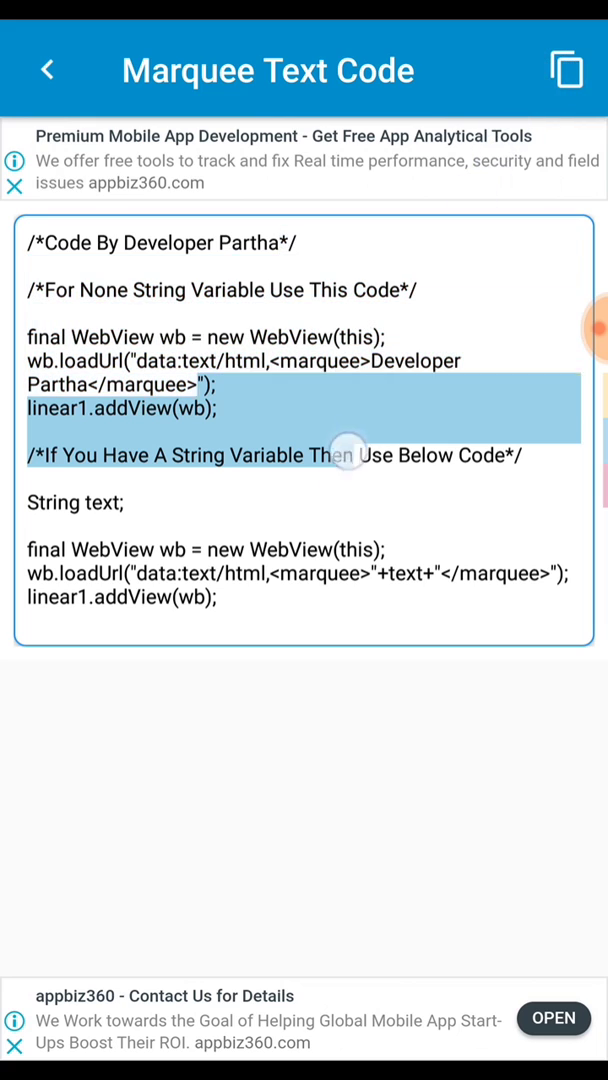
{"action": "left_click_drag", "start_coordinate": [350, 456], "coordinate": [270, 324]}
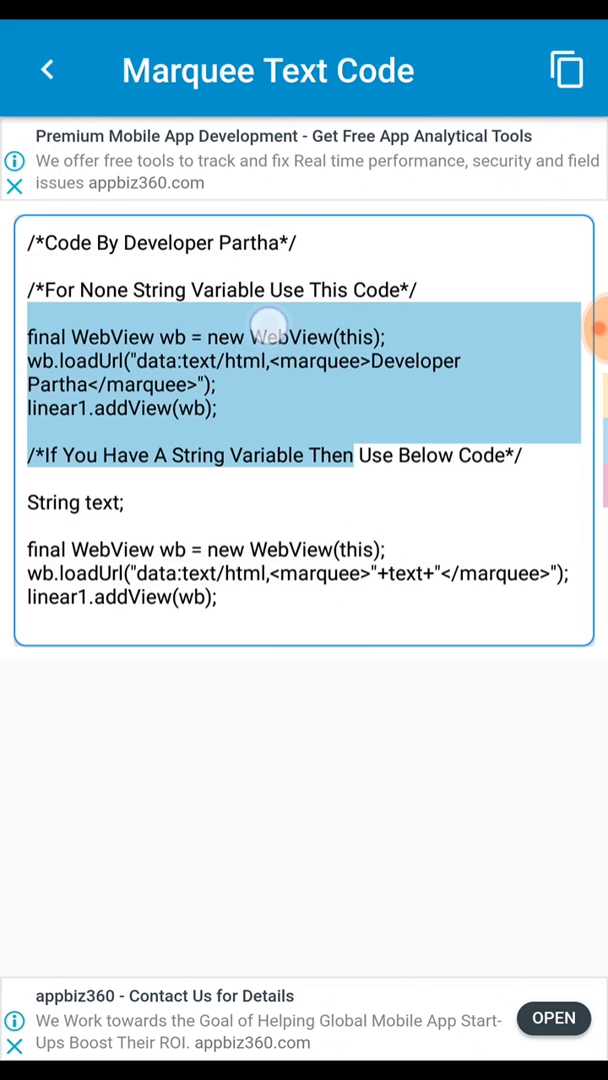
{"action": "left_click", "coordinate": [356, 548]}
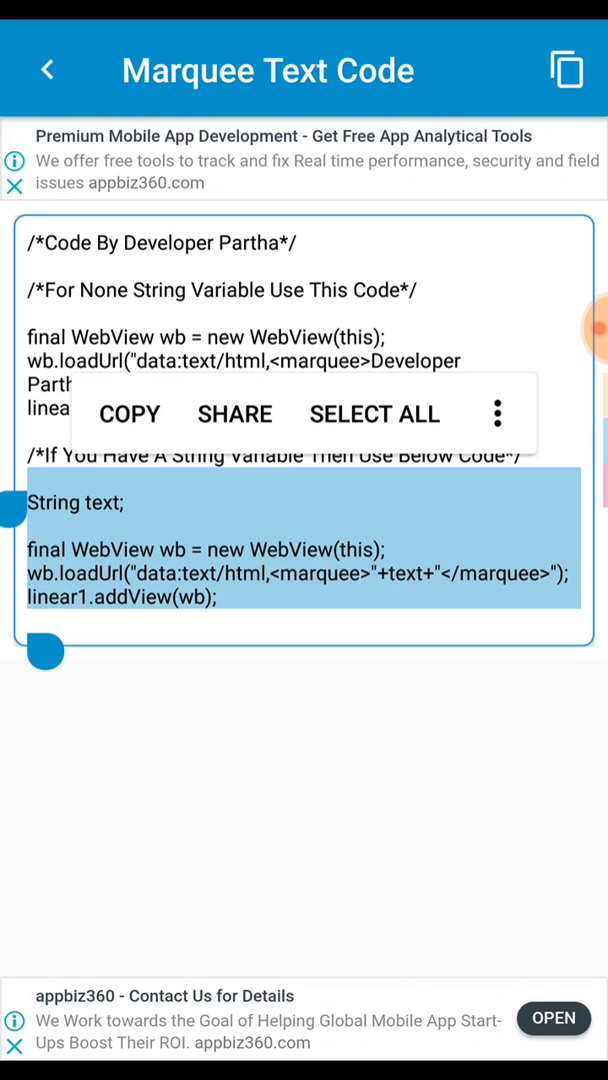
{"action": "left_click", "coordinate": [48, 70]}
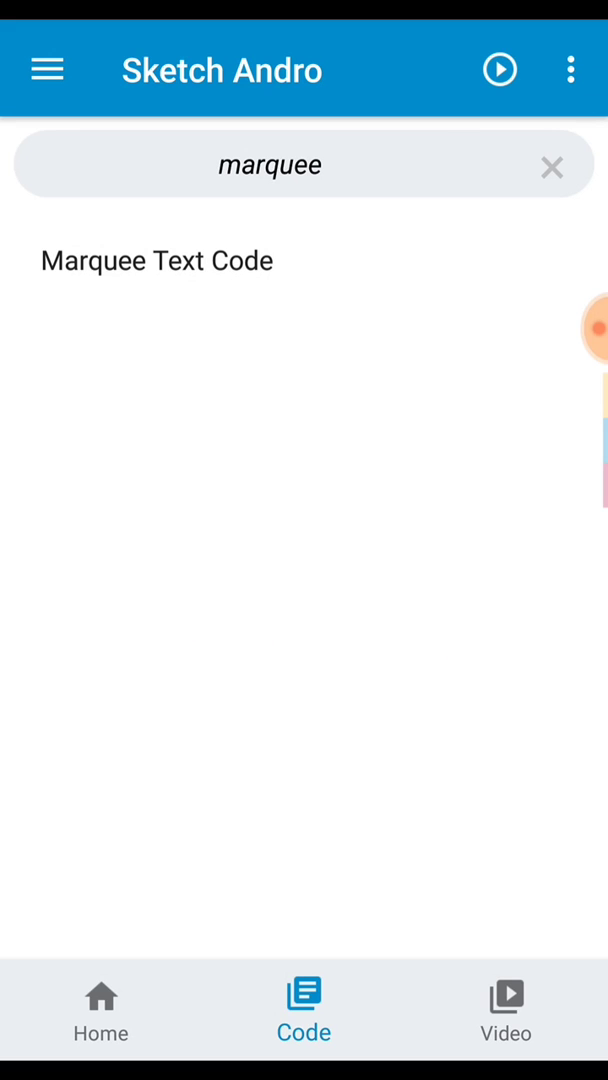
Switch to the video tutorials list and scroll through it
{"action": "left_click", "coordinate": [504, 1010]}
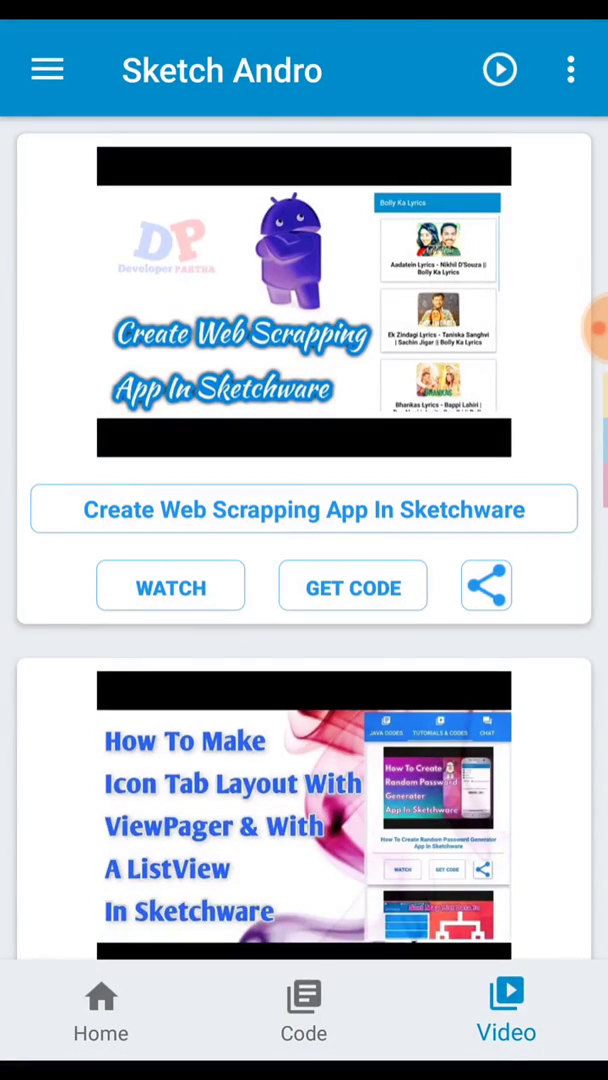
{"action": "scroll", "scroll_direction": "up", "scroll_amount": 3}
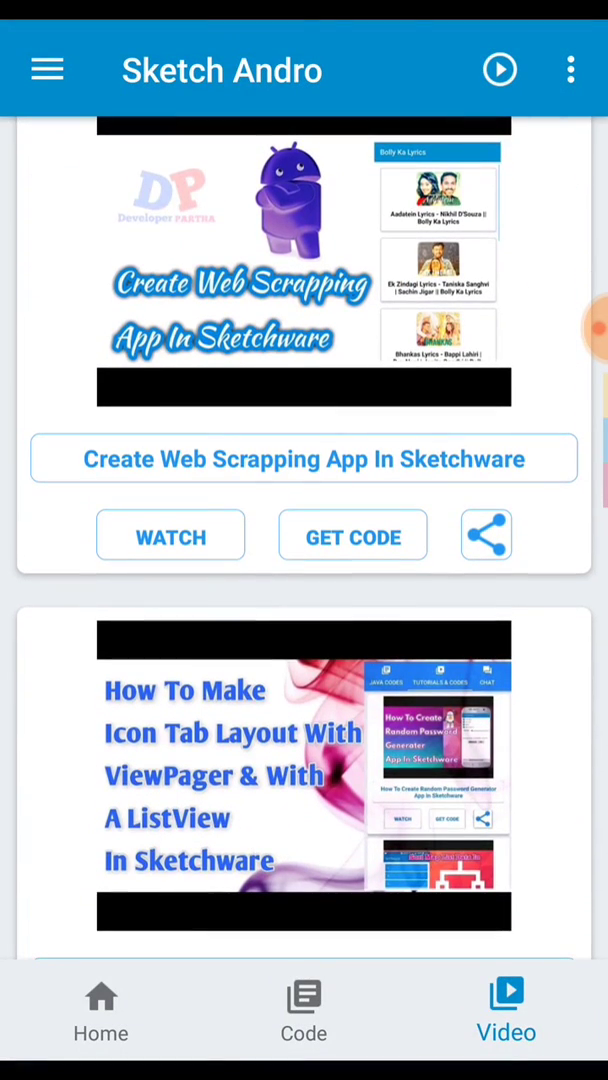